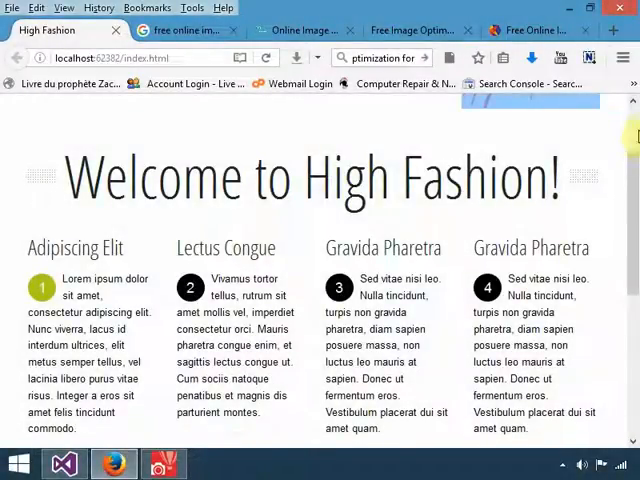
Go to the Products Page via the Example Pages menu and scroll through the product boxes
{"action": "scroll", "scroll_direction": "up", "scroll_amount": 3}
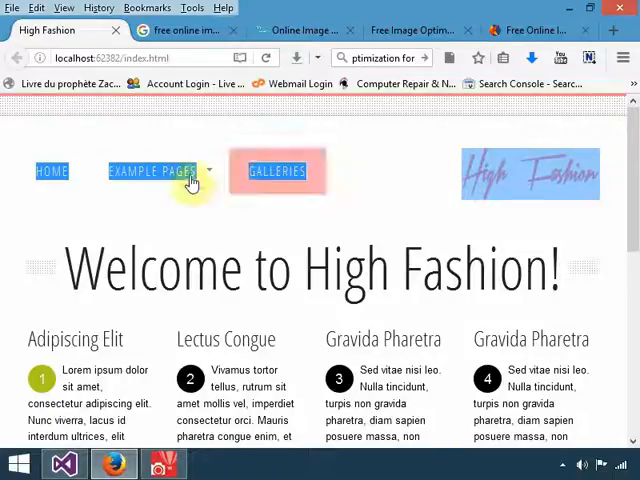
{"action": "left_click", "coordinate": [156, 172]}
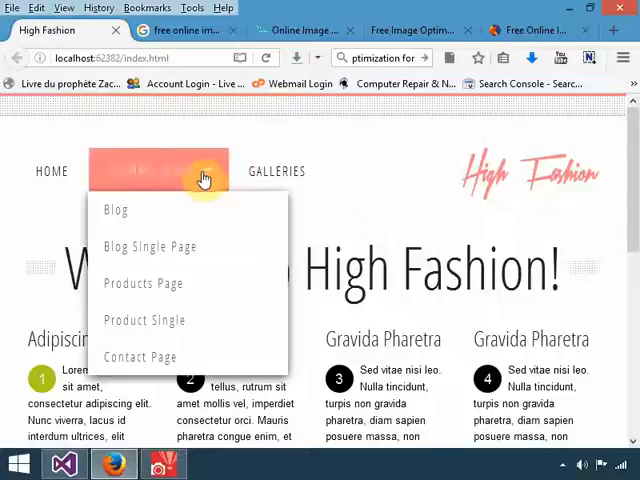
{"action": "mouse_move", "coordinate": [172, 296]}
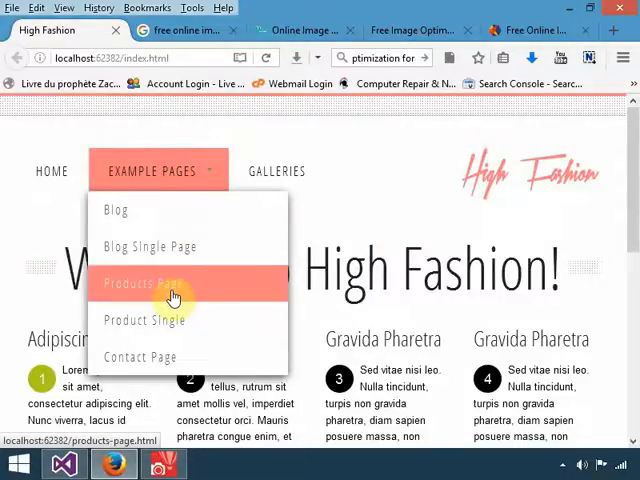
{"action": "left_click", "coordinate": [140, 284]}
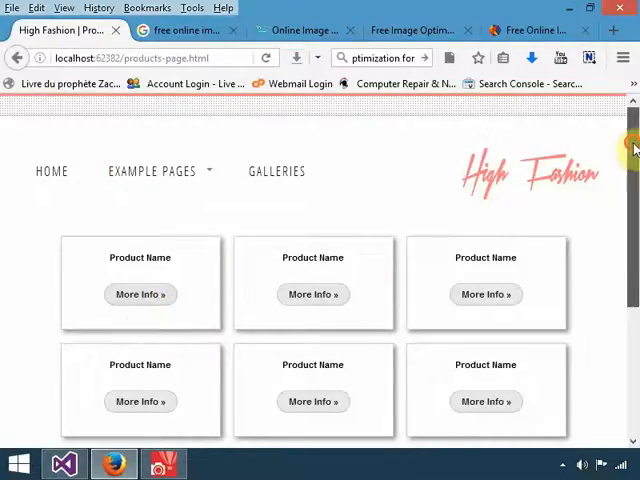
{"action": "scroll", "scroll_direction": "down", "scroll_amount": 3}
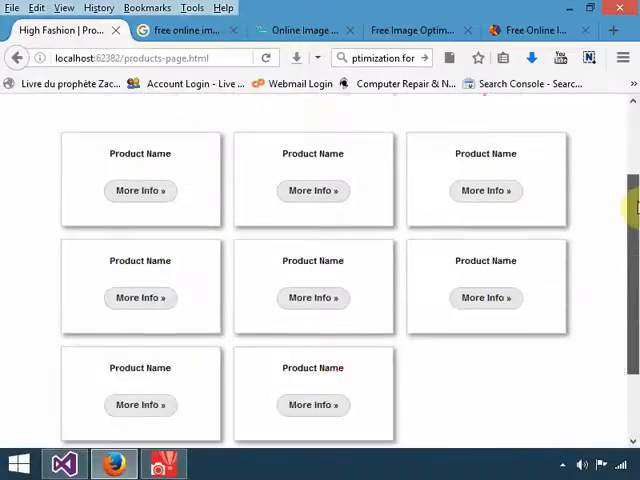
{"action": "scroll", "scroll_direction": "up", "scroll_amount": 3}
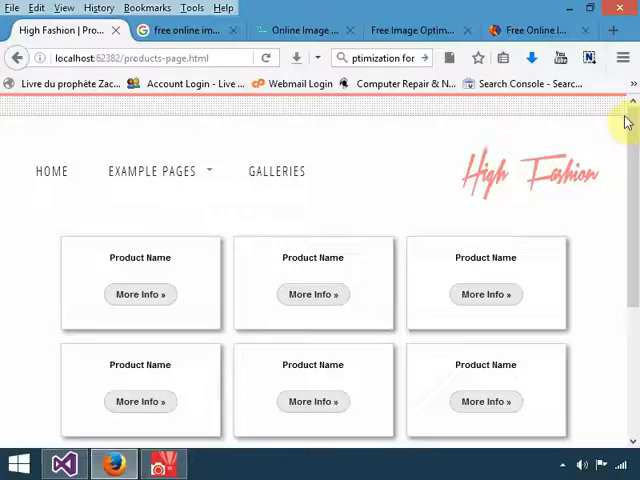
{"action": "scroll", "scroll_direction": "down", "scroll_amount": 3}
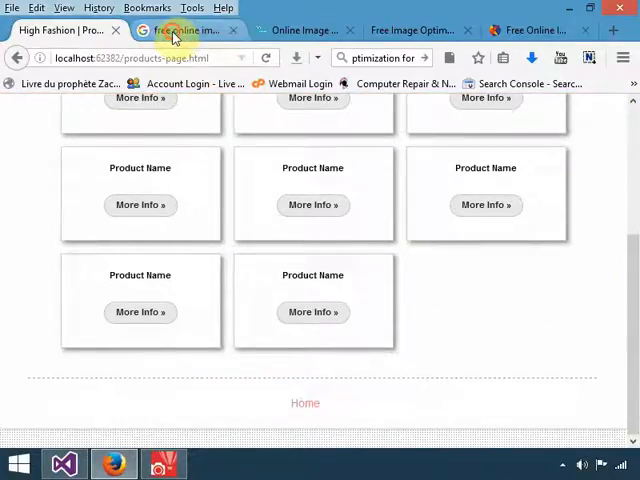
{"action": "left_click", "coordinate": [180, 30]}
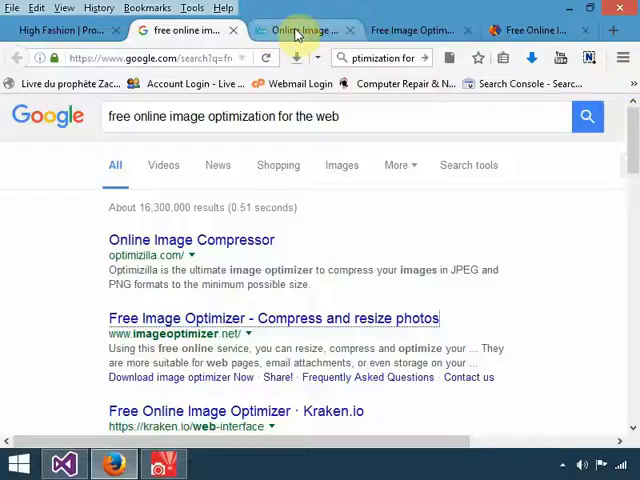
{"action": "left_click", "coordinate": [300, 30]}
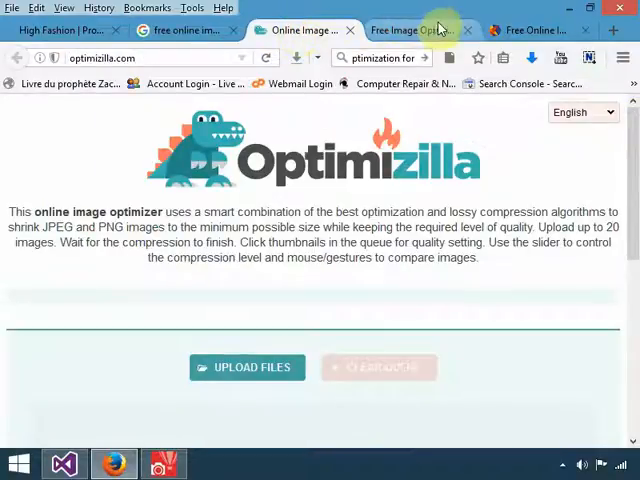
{"action": "left_click", "coordinate": [410, 30]}
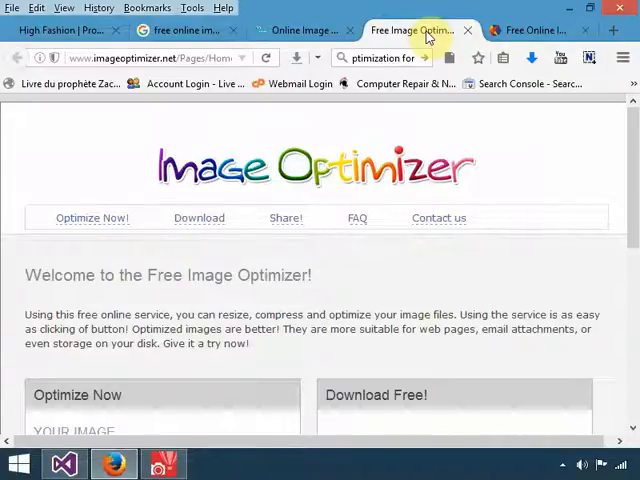
{"action": "left_click", "coordinate": [536, 30]}
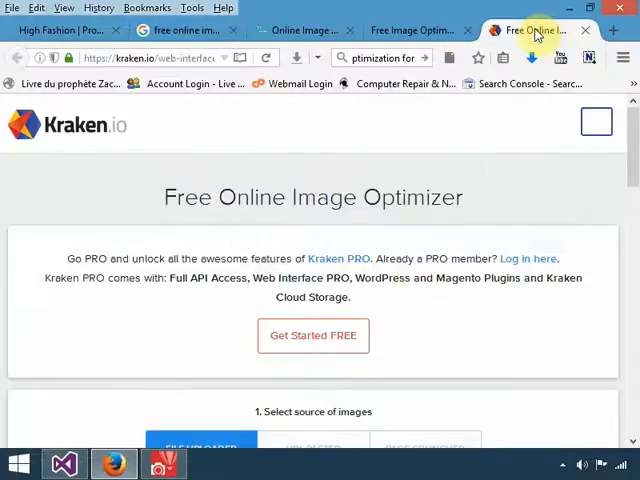
{"action": "left_click", "coordinate": [596, 120]}
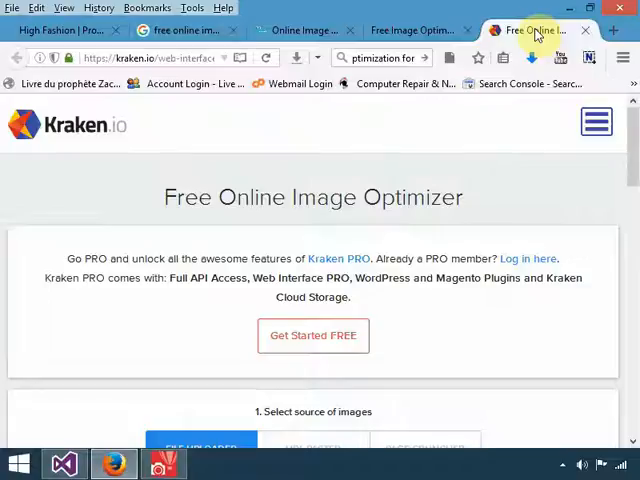
{"action": "left_click", "coordinate": [180, 30]}
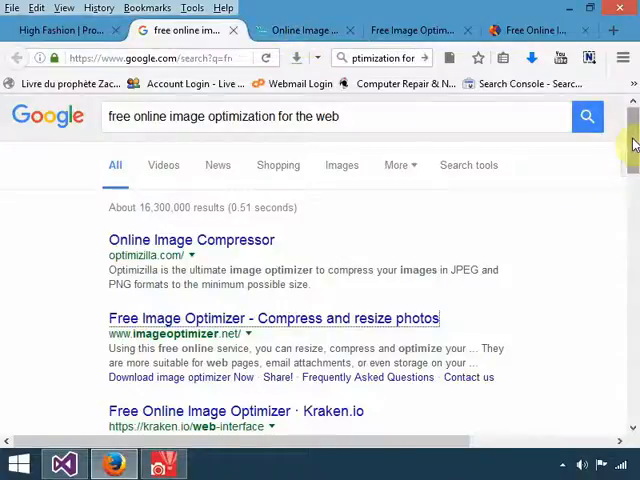
{"action": "scroll", "scroll_direction": "down", "scroll_amount": 3}
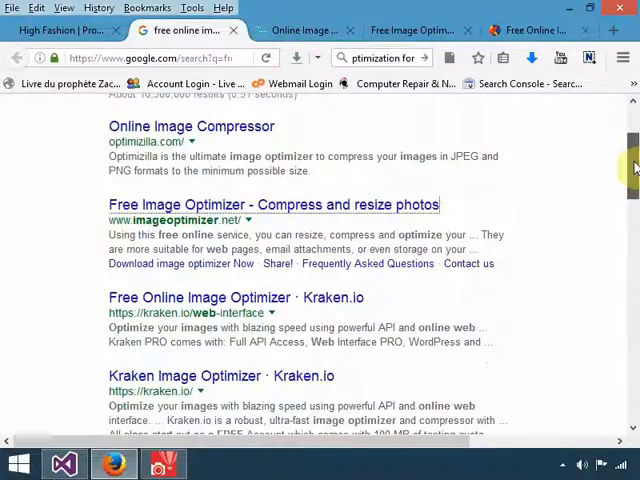
{"action": "scroll", "scroll_direction": "up", "scroll_amount": 3}
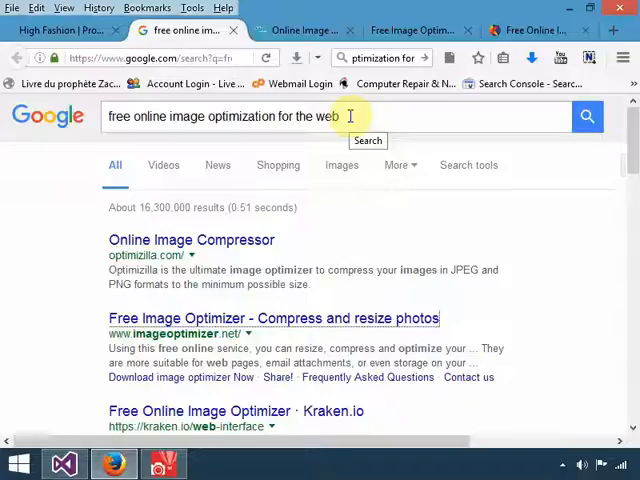
{"action": "left_click", "coordinate": [416, 30]}
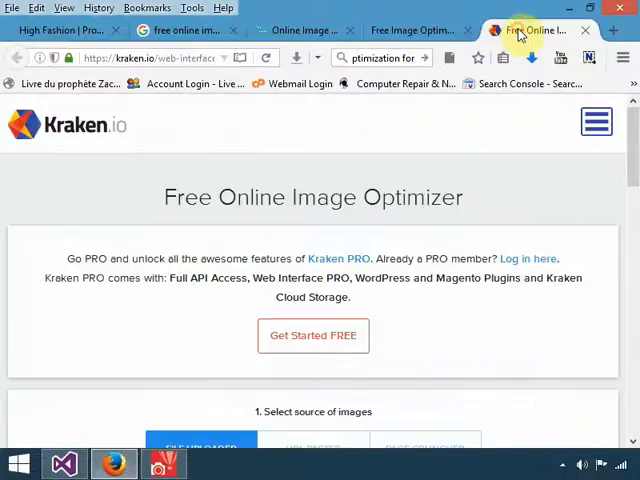
{"action": "left_click", "coordinate": [180, 30]}
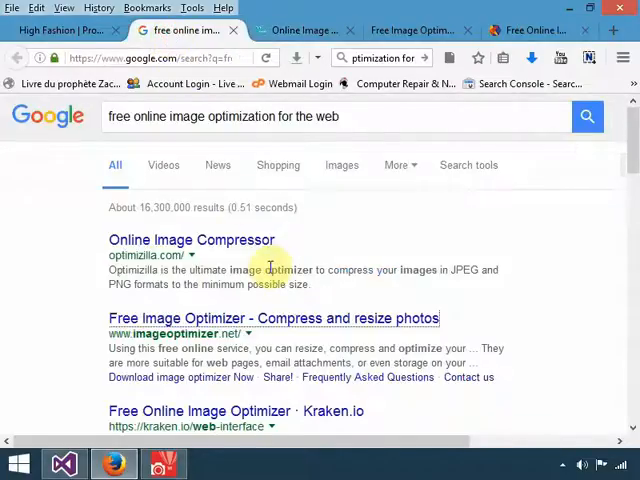
{"action": "left_click", "coordinate": [60, 30]}
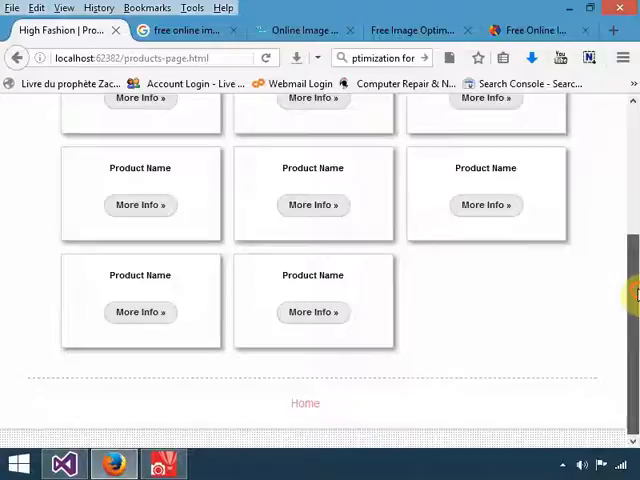
Minimize the Firefox window to reveal the desktop
{"action": "scroll", "scroll_direction": "up", "scroll_amount": 3}
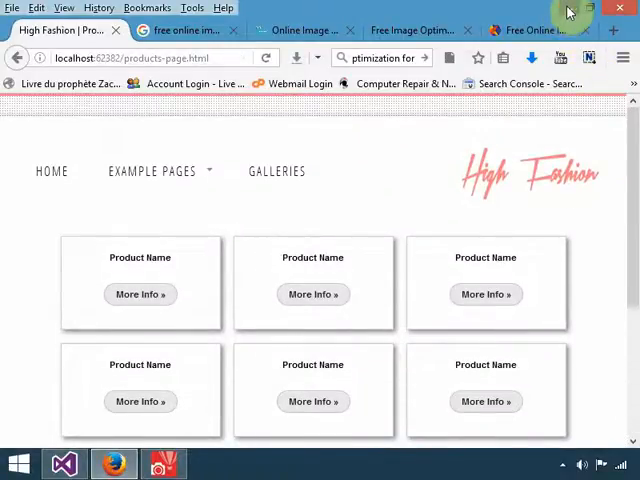
{"action": "left_click", "coordinate": [590, 8]}
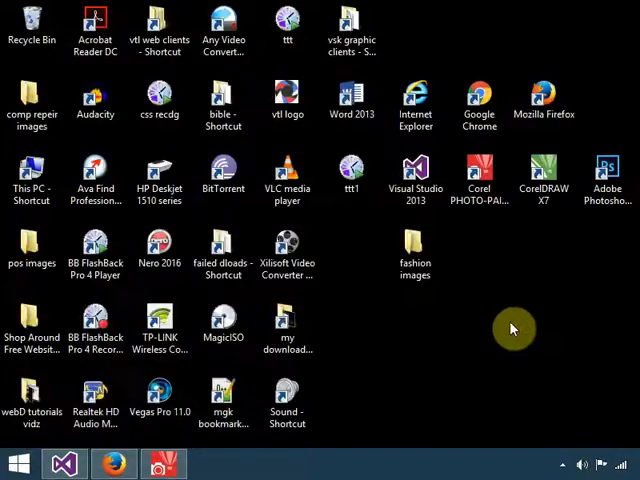
{"action": "mouse_move", "coordinate": [496, 308]}
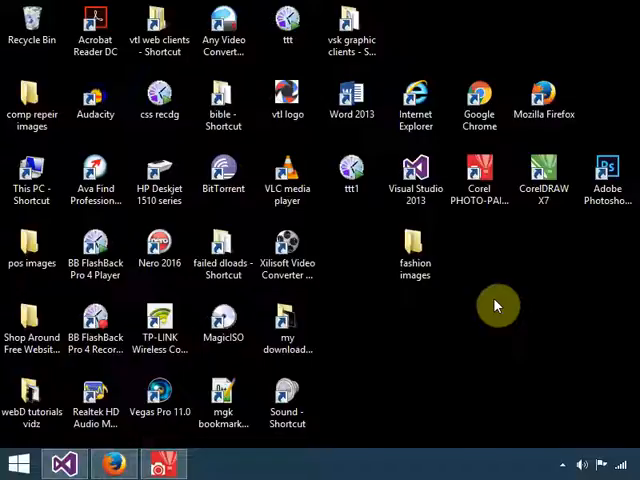
{"action": "mouse_move", "coordinate": [500, 150]}
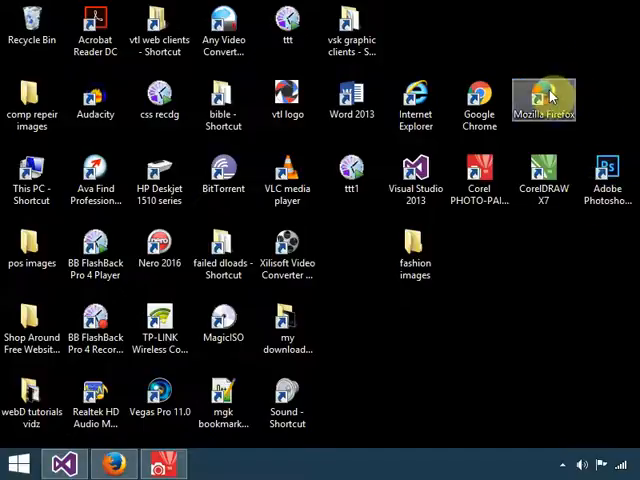
{"action": "mouse_move", "coordinate": [584, 340]}
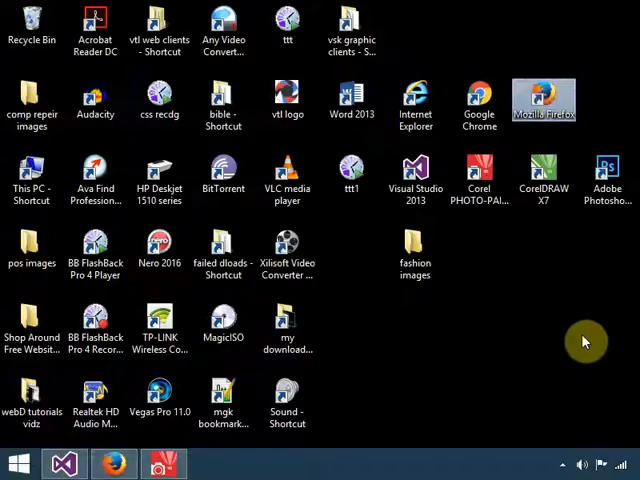
{"action": "mouse_move", "coordinate": [544, 100]}
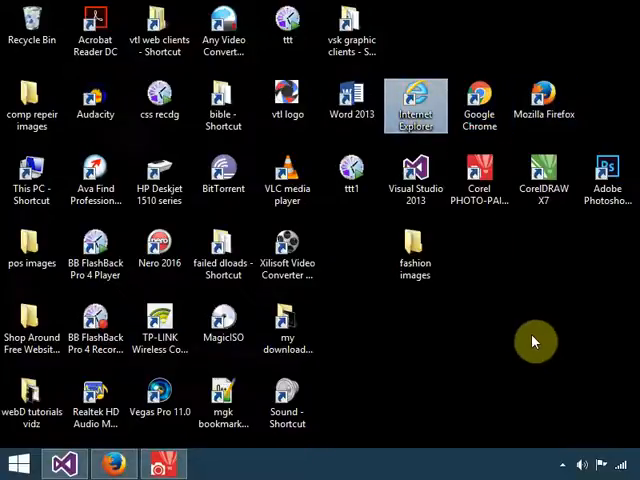
{"action": "mouse_move", "coordinate": [544, 100]}
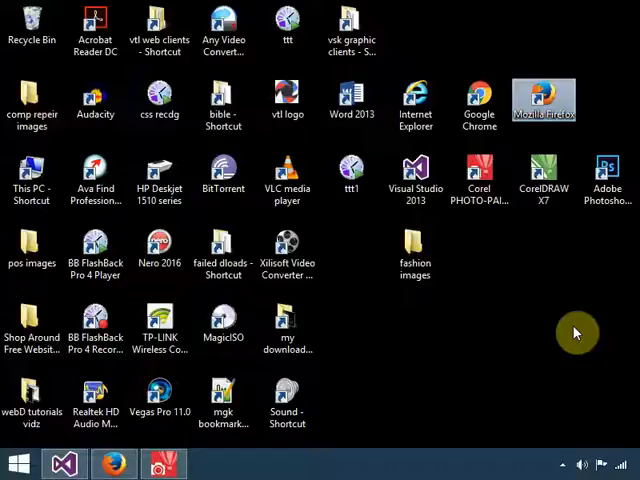
{"action": "mouse_move", "coordinate": [570, 324]}
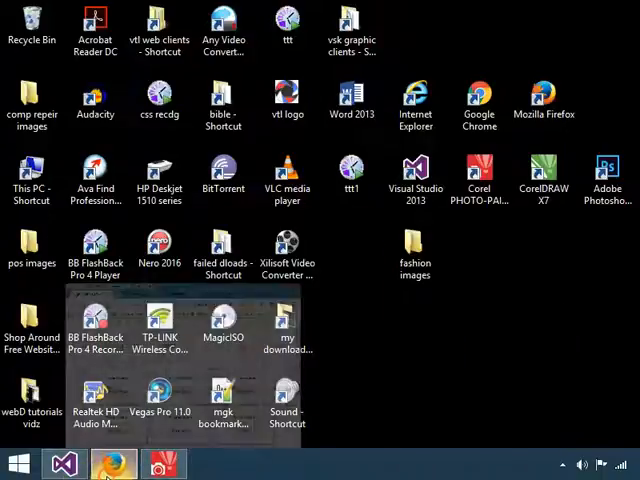
Restore the browser and return to the fashion site's Home page
{"action": "left_click", "coordinate": [112, 464]}
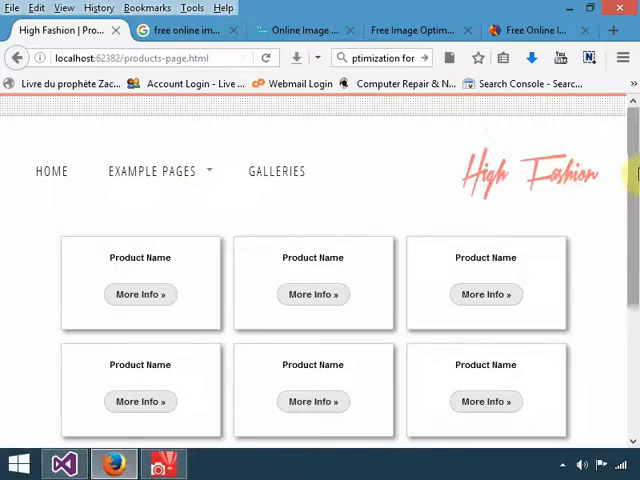
{"action": "mouse_move", "coordinate": [52, 172]}
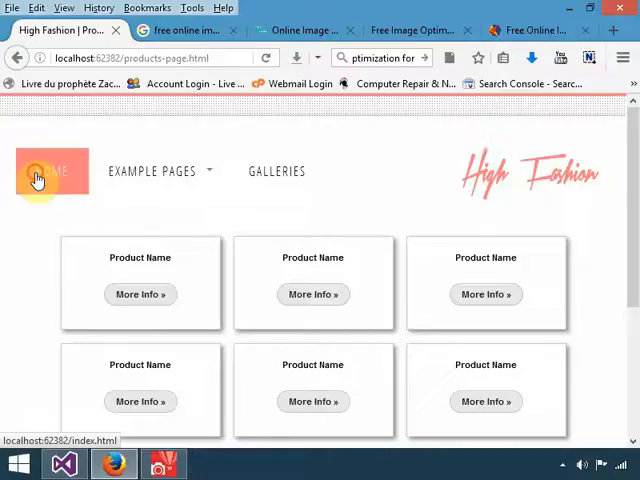
{"action": "left_click", "coordinate": [52, 172]}
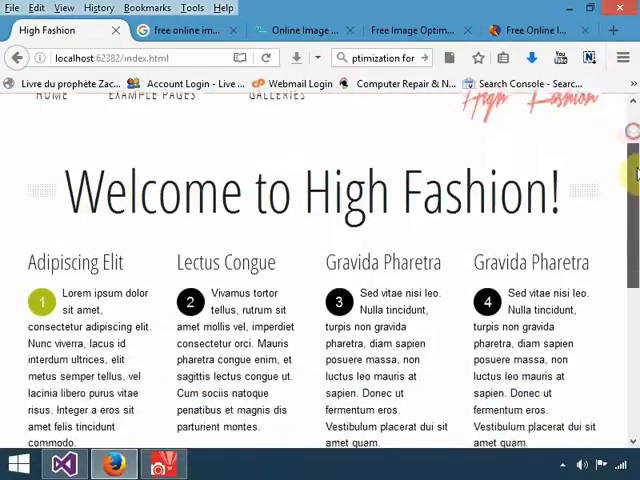
{"action": "scroll", "scroll_direction": "down", "scroll_amount": 3}
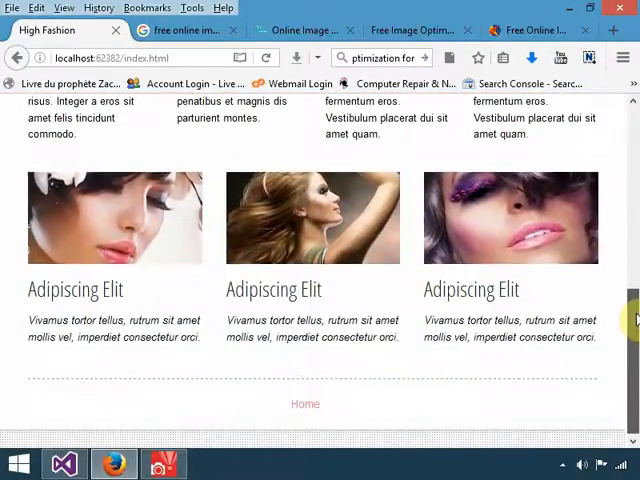
{"action": "scroll", "scroll_direction": "up", "scroll_amount": 3}
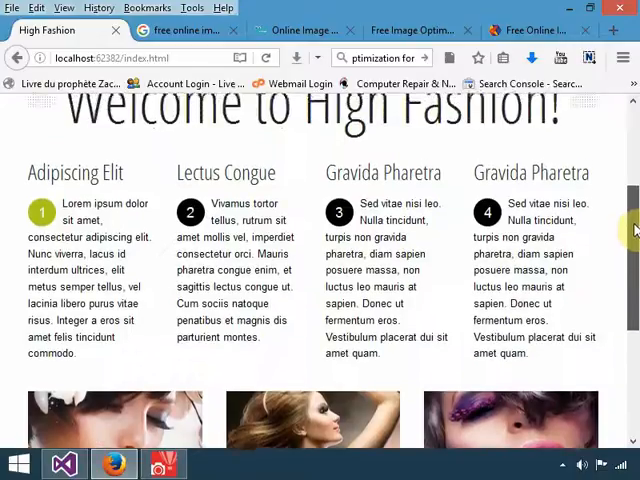
Navigate to the Products Page from the Example Pages menu and review the grid
{"action": "left_click", "coordinate": [152, 172]}
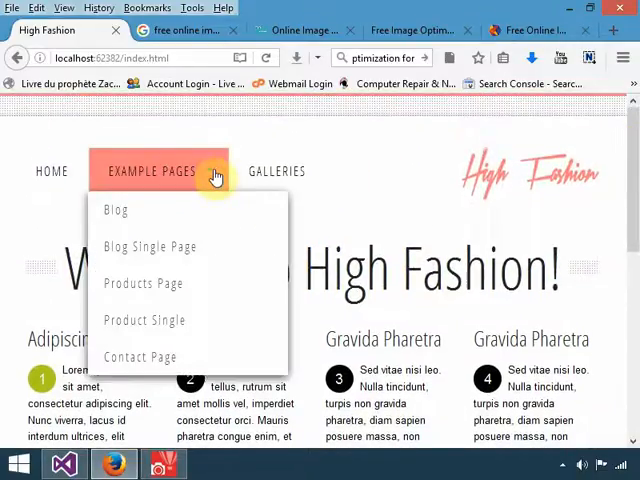
{"action": "mouse_move", "coordinate": [144, 284]}
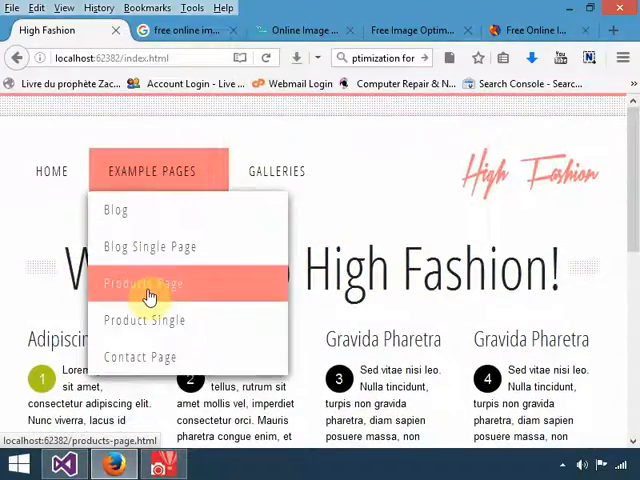
{"action": "left_click", "coordinate": [142, 284]}
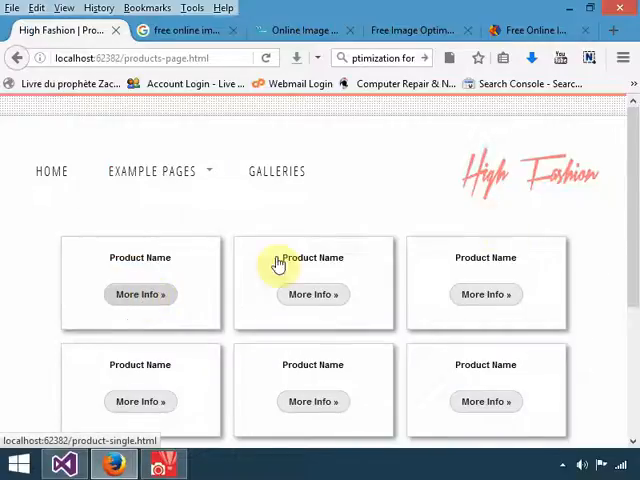
{"action": "scroll", "scroll_direction": "down", "scroll_amount": 3}
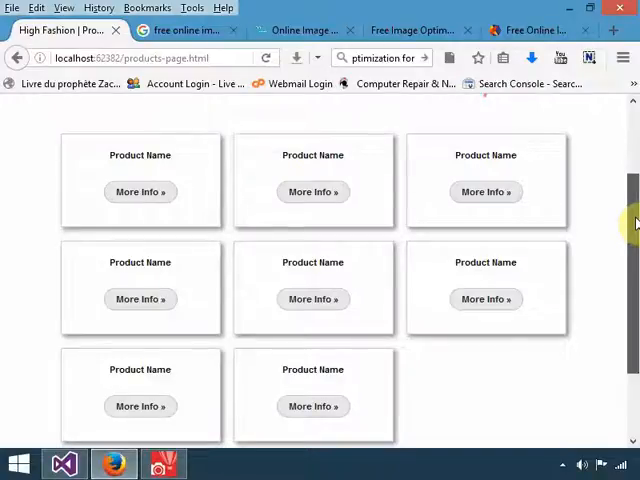
{"action": "scroll", "scroll_direction": "up", "scroll_amount": 3}
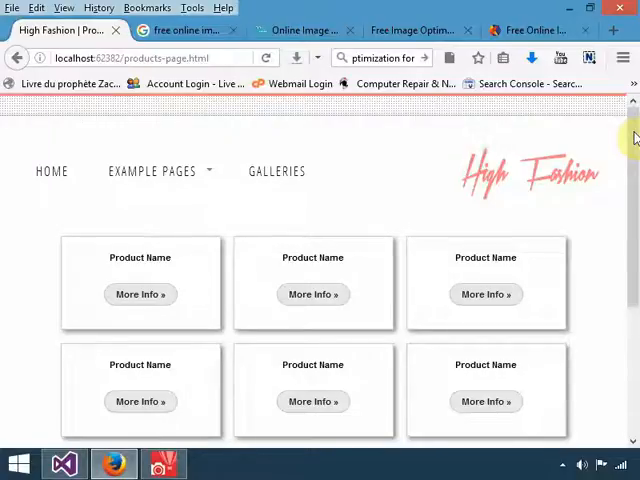
From the desktop's fashion images folder, load the Traditional Africa photo into Corel PHOTO-PAINT
{"action": "left_click", "coordinate": [164, 464]}
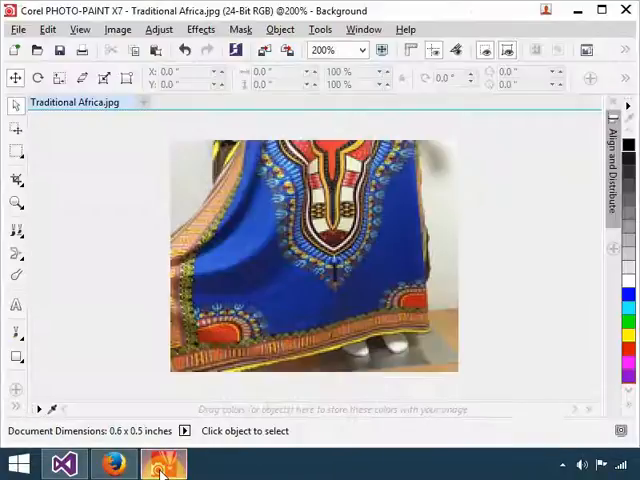
{"action": "left_click", "coordinate": [112, 464]}
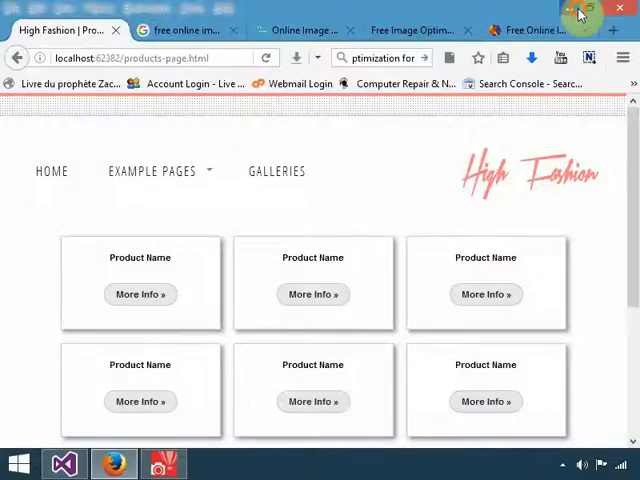
{"action": "left_click", "coordinate": [588, 8]}
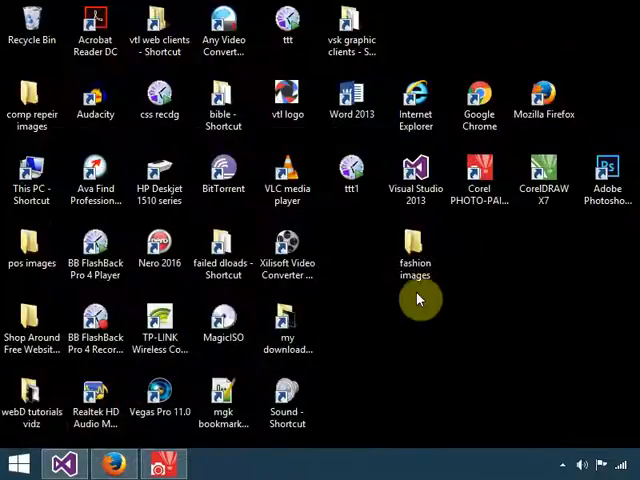
{"action": "double_click", "coordinate": [416, 248]}
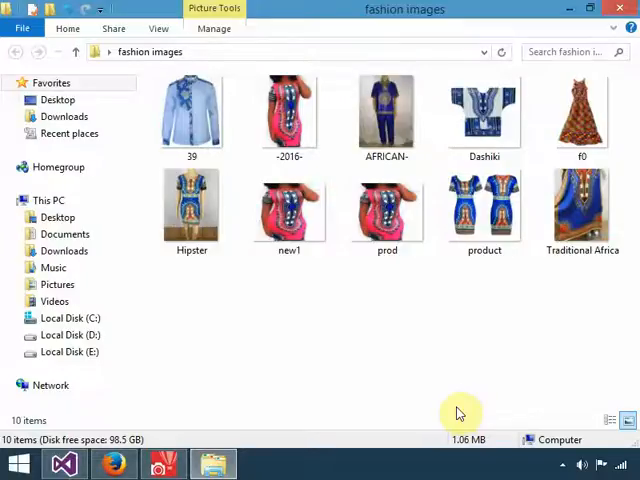
{"action": "double_click", "coordinate": [582, 208]}
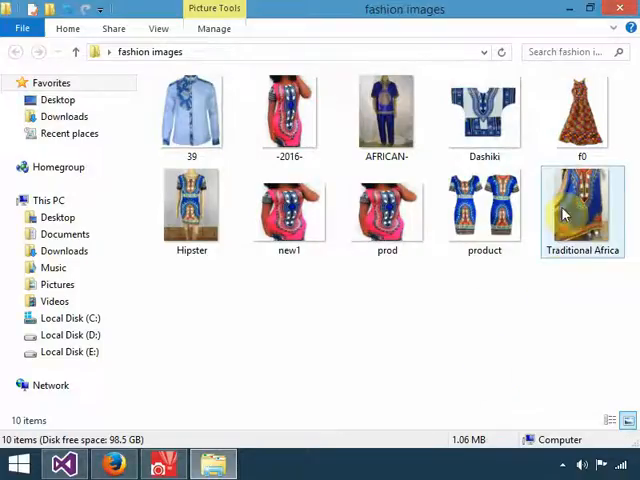
{"action": "mouse_move", "coordinate": [582, 204]}
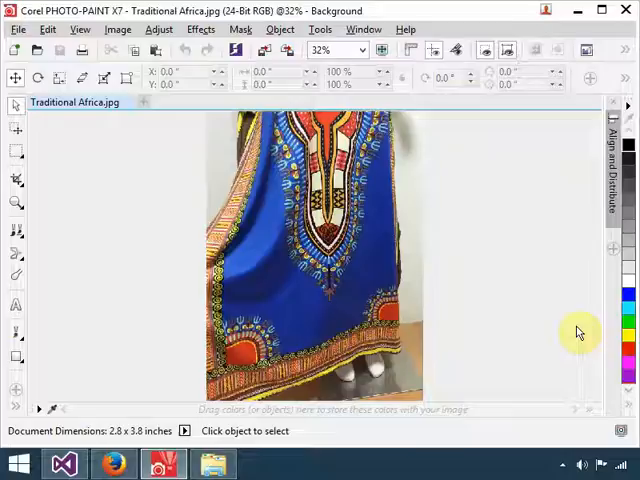
{"action": "mouse_move", "coordinate": [556, 280]}
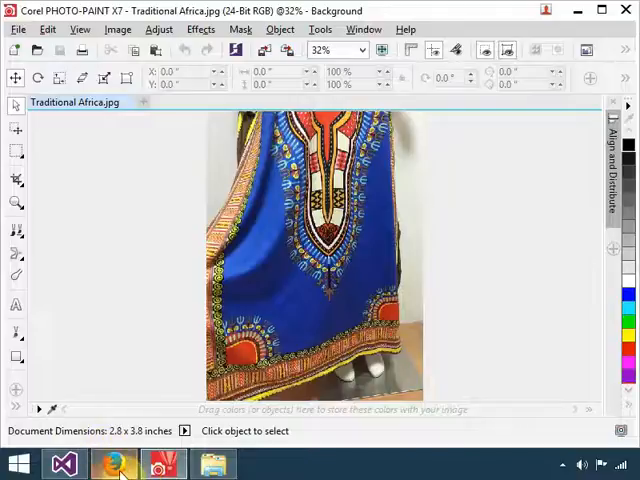
{"action": "left_click", "coordinate": [114, 464]}
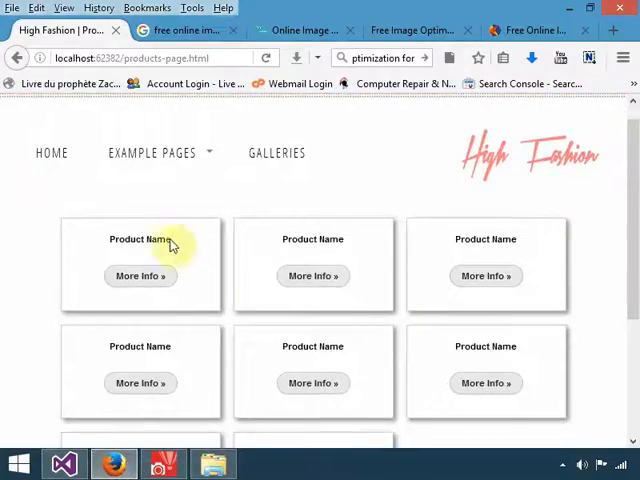
{"action": "mouse_move", "coordinate": [144, 224]}
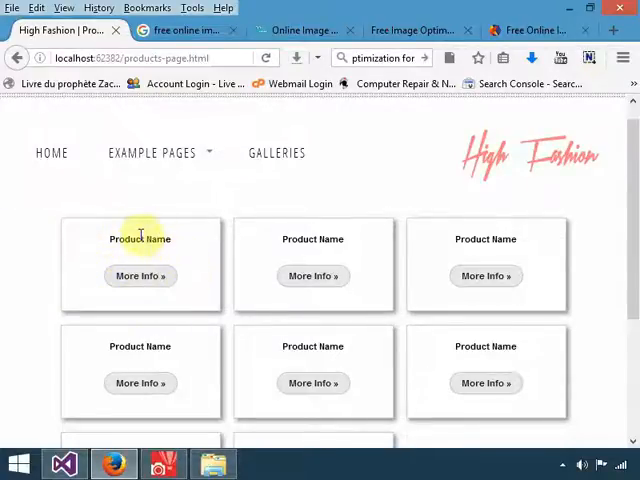
{"action": "mouse_move", "coordinate": [104, 304]}
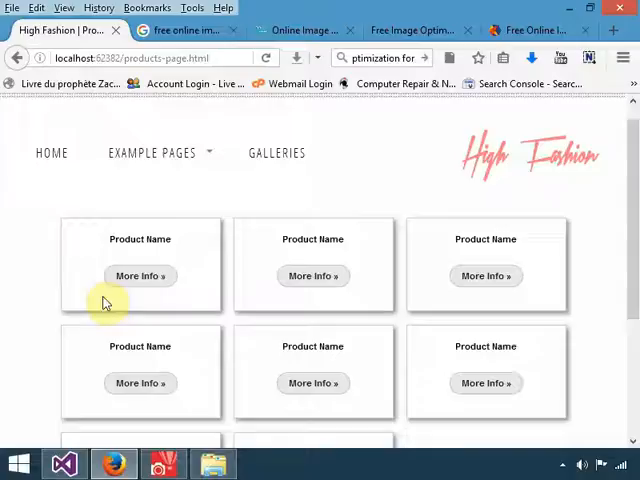
{"action": "mouse_move", "coordinate": [104, 224]}
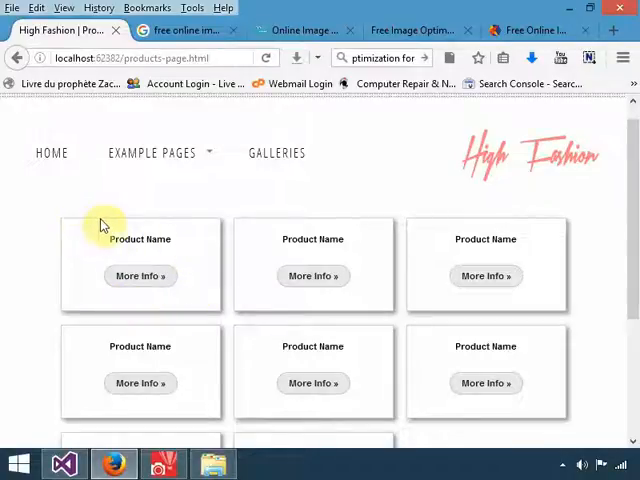
{"action": "mouse_move", "coordinate": [220, 308]}
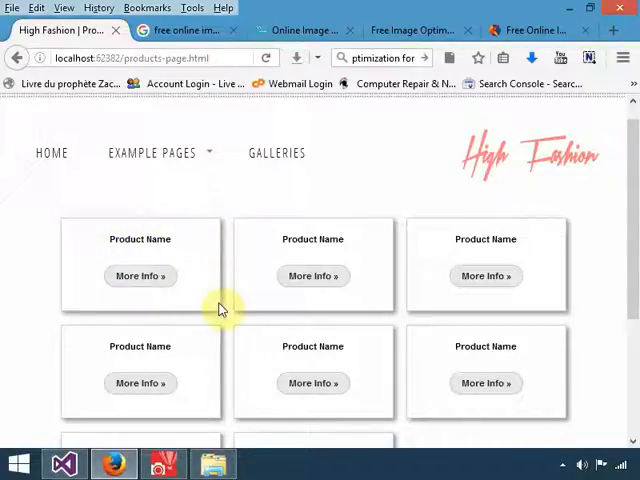
{"action": "mouse_move", "coordinate": [364, 228]}
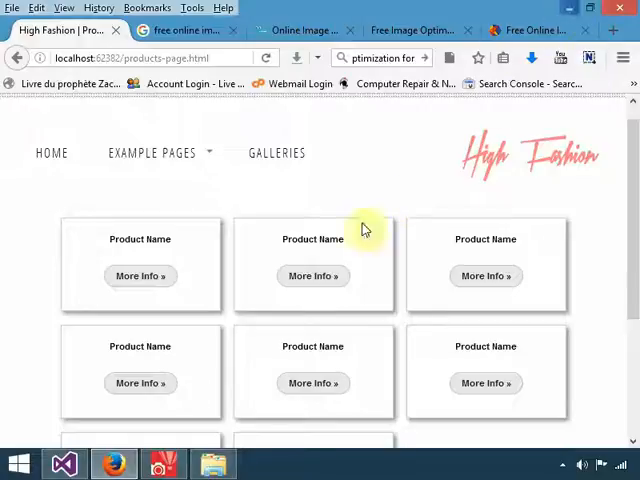
{"action": "left_click", "coordinate": [212, 464]}
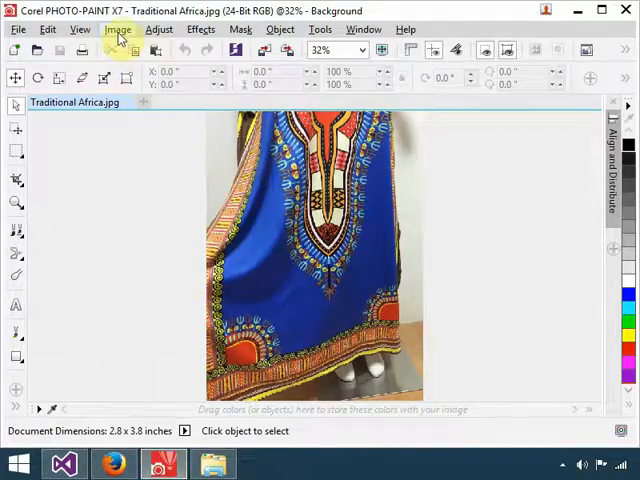
Resample the Traditional Africa photo to 180 × 165 pixels via Image > Resample
{"action": "left_click", "coordinate": [118, 28]}
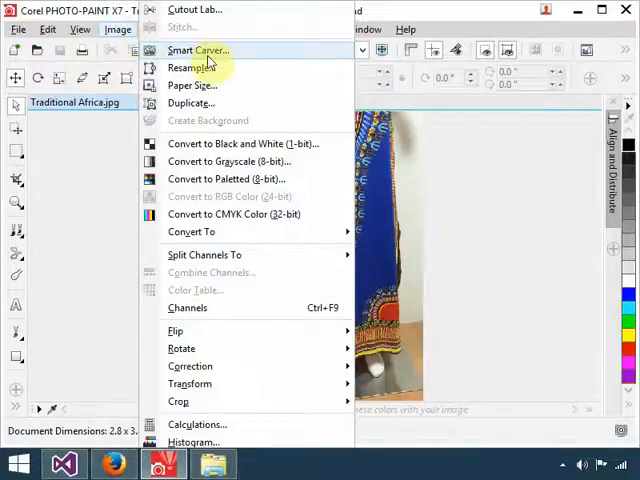
{"action": "left_click", "coordinate": [192, 68]}
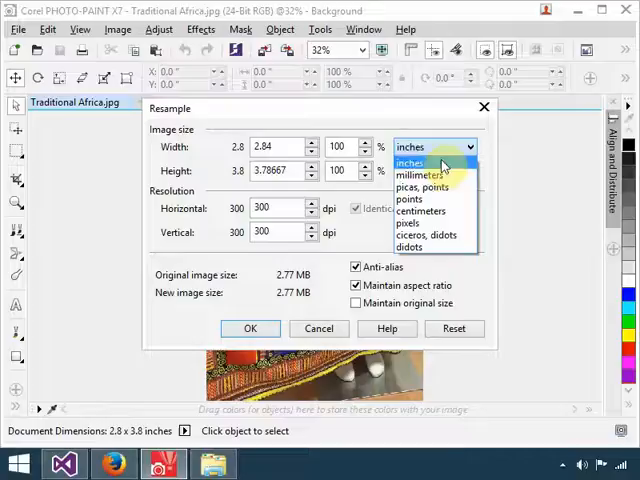
{"action": "left_click", "coordinate": [410, 224]}
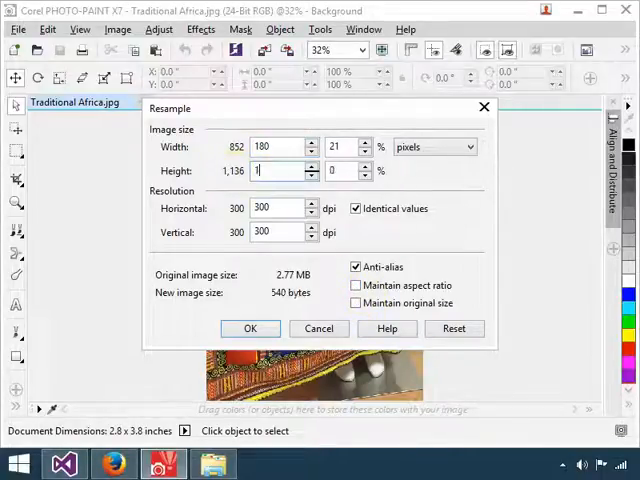
{"action": "type", "text": "165"}
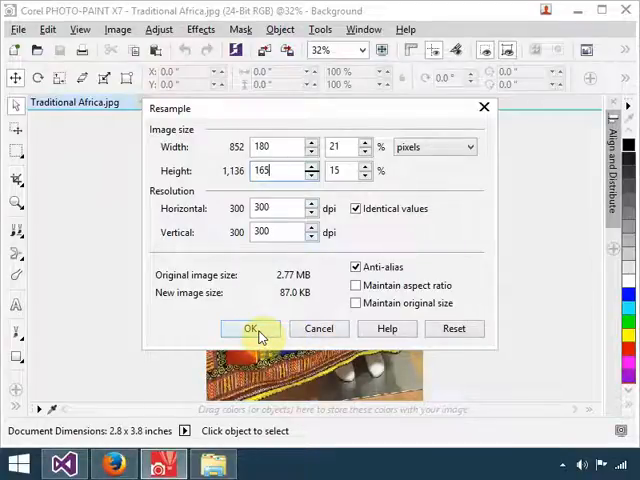
{"action": "left_click", "coordinate": [252, 328]}
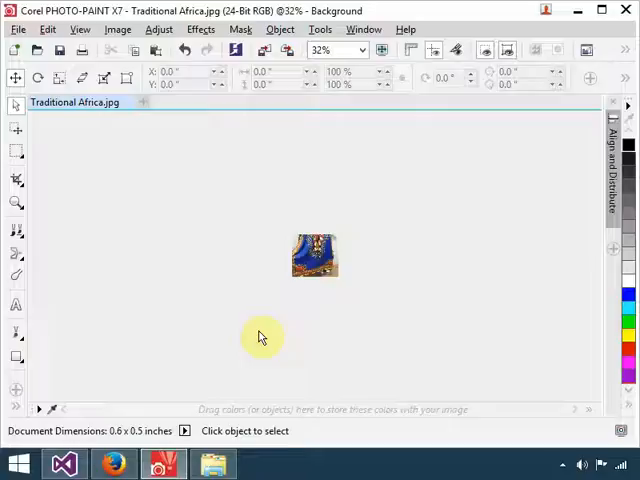
{"action": "mouse_move", "coordinate": [410, 308]}
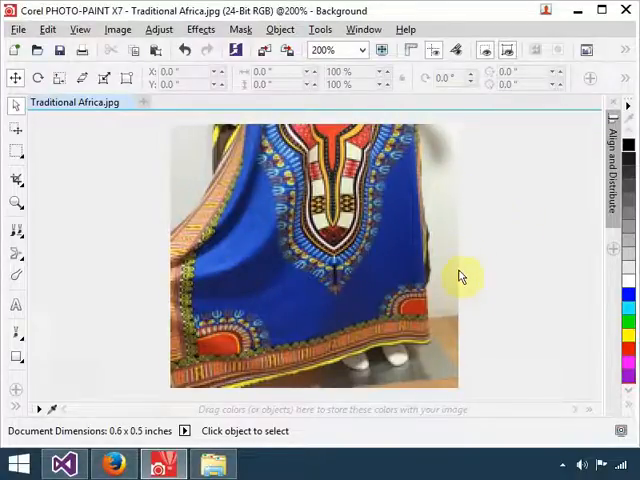
{"action": "mouse_move", "coordinate": [476, 310]}
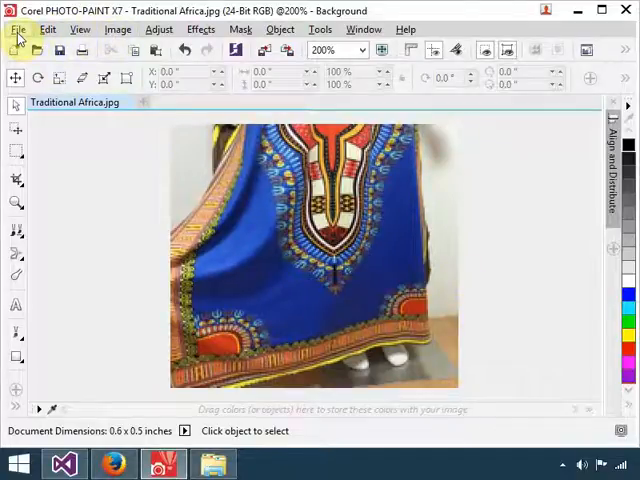
Bring up the Export For Web dialog from File > Export For
{"action": "left_click", "coordinate": [16, 28]}
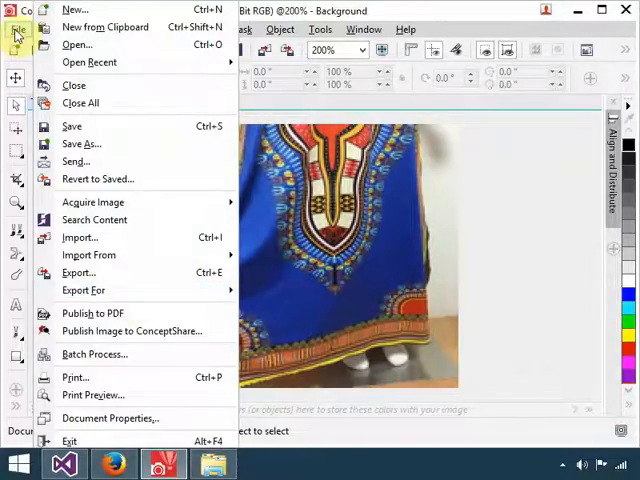
{"action": "mouse_move", "coordinate": [100, 290]}
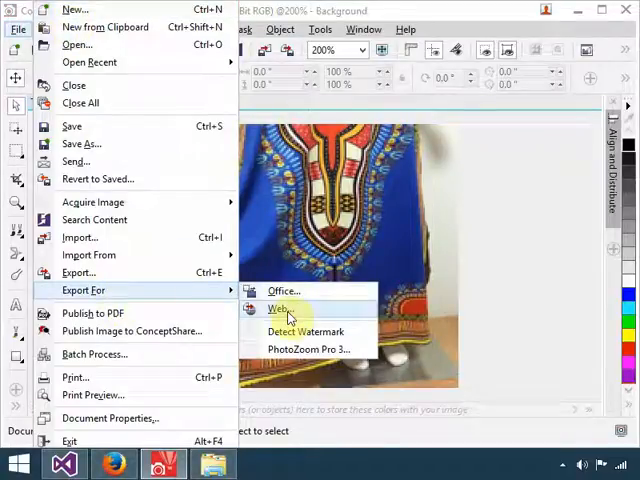
{"action": "mouse_move", "coordinate": [184, 300]}
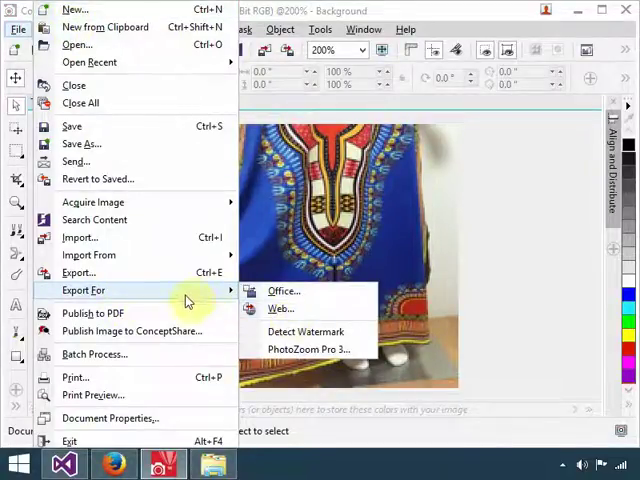
{"action": "left_click", "coordinate": [280, 308]}
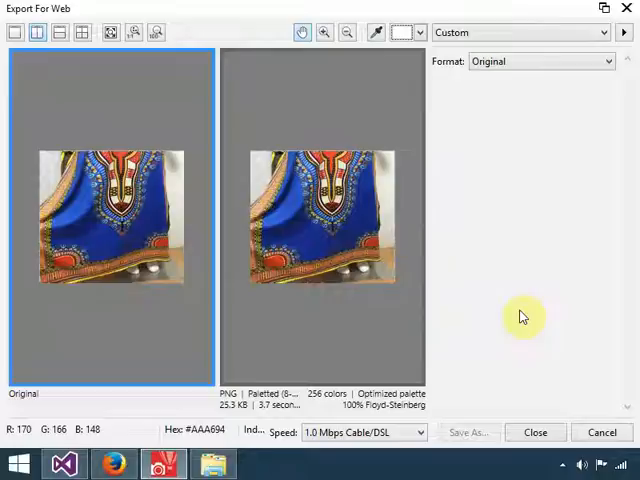
{"action": "mouse_move", "coordinate": [540, 324]}
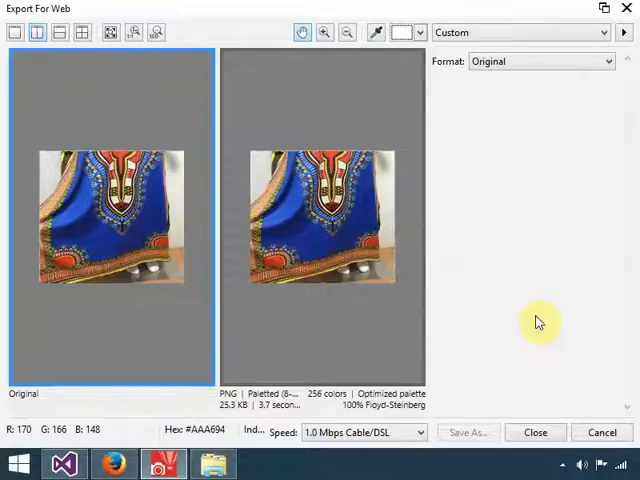
{"action": "mouse_move", "coordinate": [140, 192]}
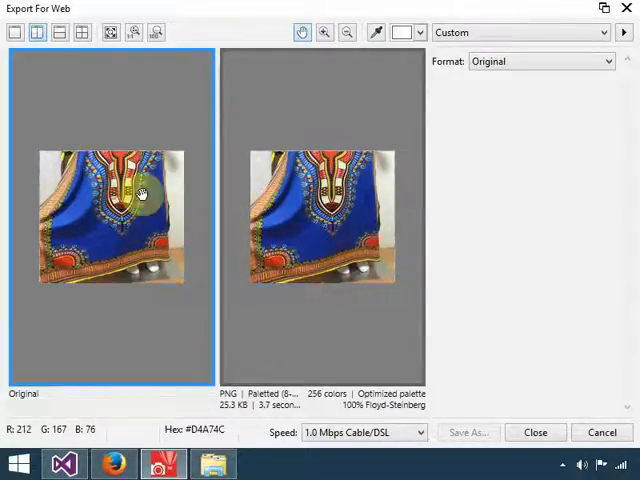
Set the web export format to PNG
{"action": "left_click", "coordinate": [540, 60]}
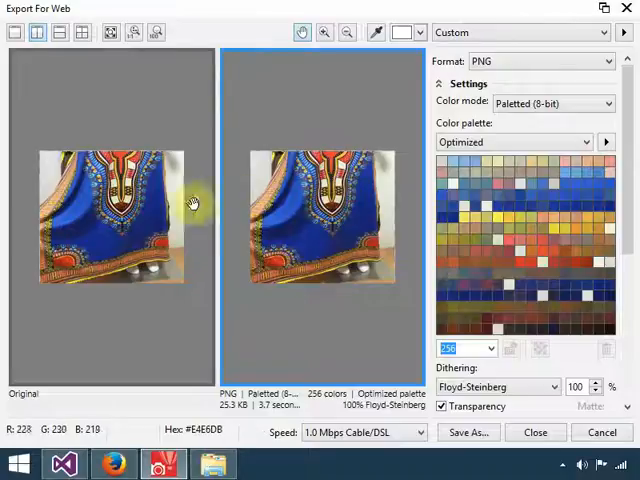
{"action": "mouse_move", "coordinate": [290, 204]}
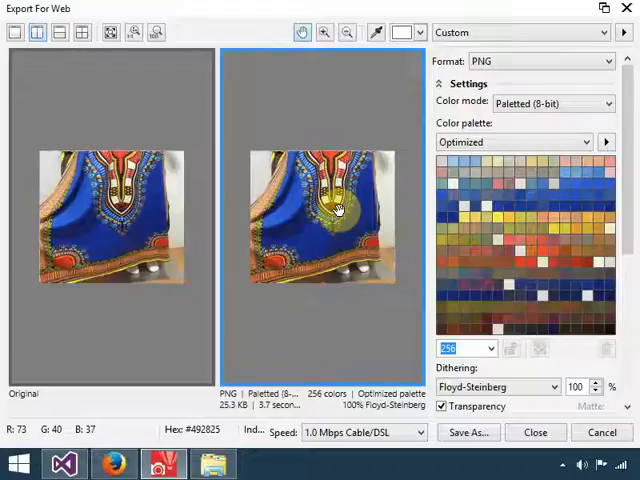
Try GIF and JPEG export formats, then return to PNG with 24-bit RGB colour
{"action": "left_click", "coordinate": [540, 60]}
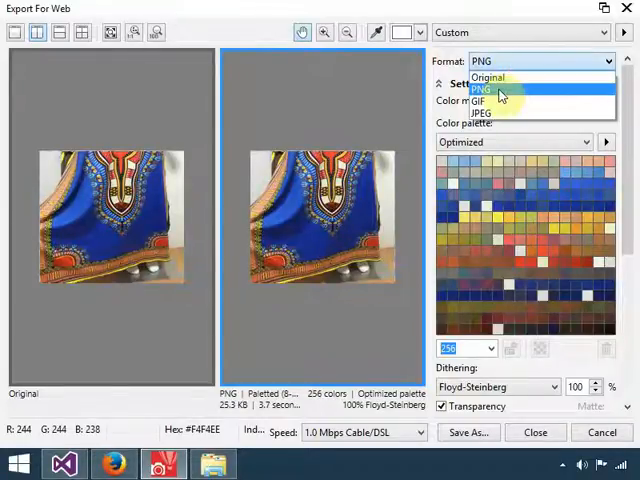
{"action": "left_click", "coordinate": [480, 90]}
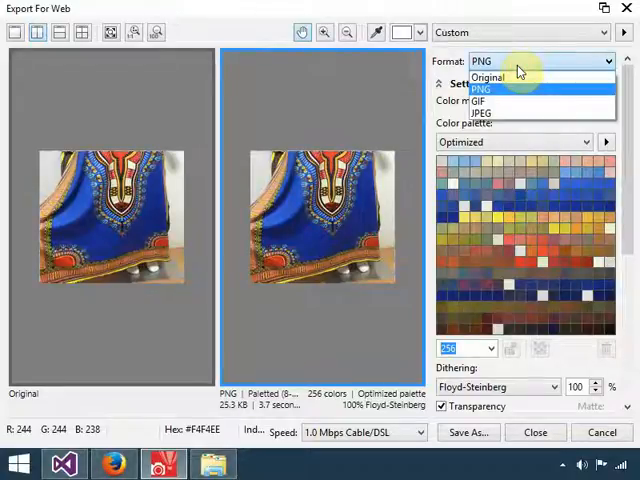
{"action": "mouse_move", "coordinate": [500, 100]}
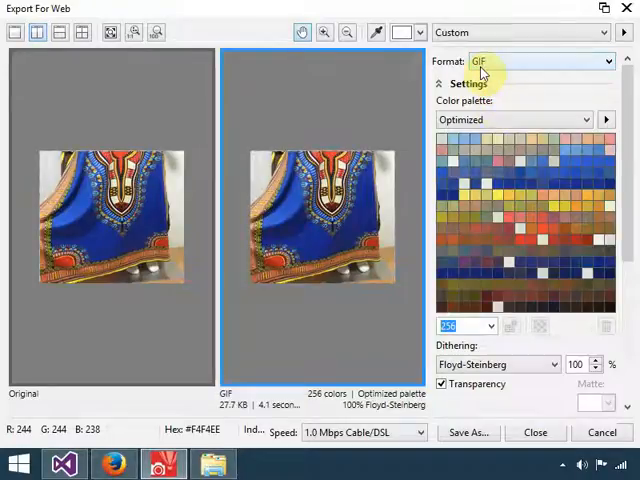
{"action": "left_click", "coordinate": [540, 60]}
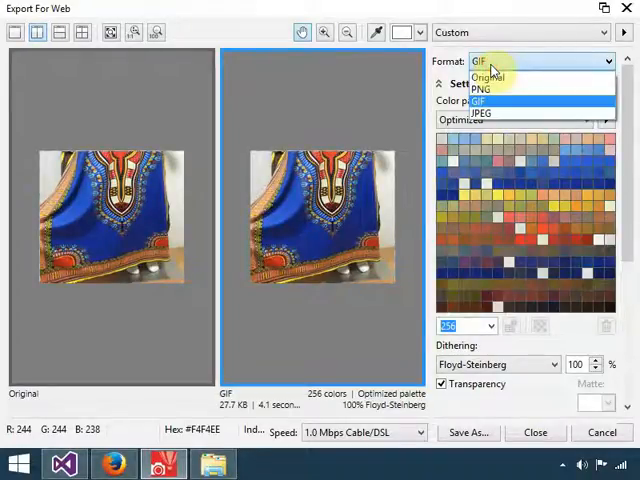
{"action": "left_click", "coordinate": [480, 112]}
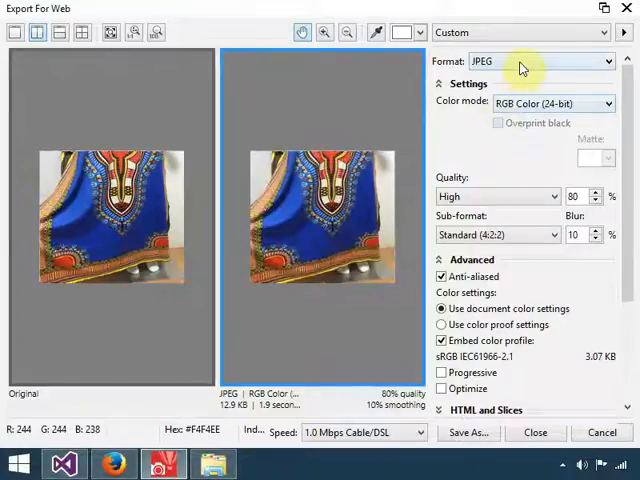
{"action": "left_click", "coordinate": [540, 60]}
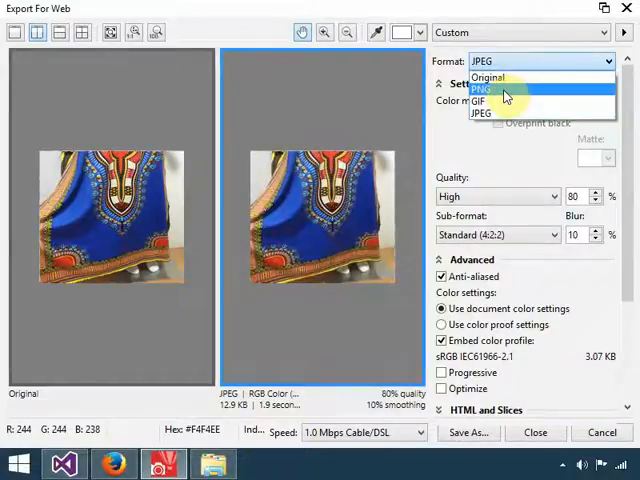
{"action": "left_click", "coordinate": [484, 90]}
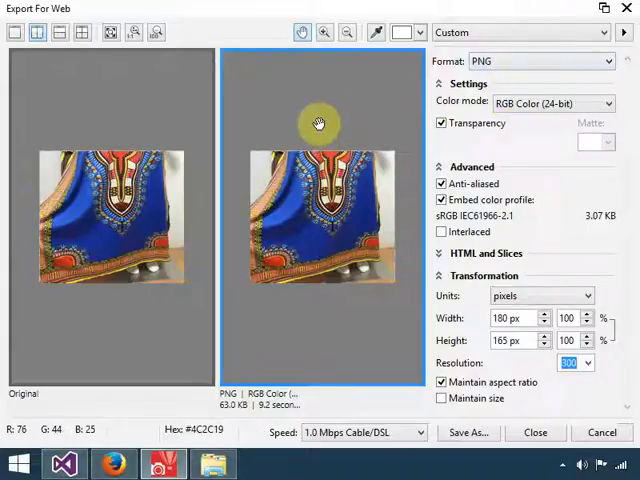
{"action": "mouse_move", "coordinate": [220, 360]}
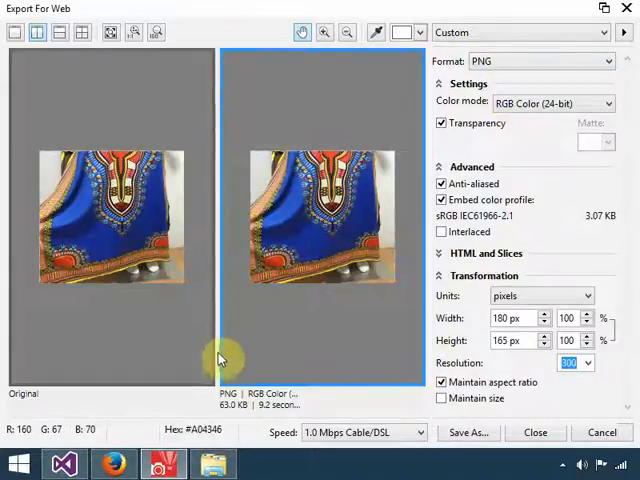
{"action": "mouse_move", "coordinate": [424, 58]}
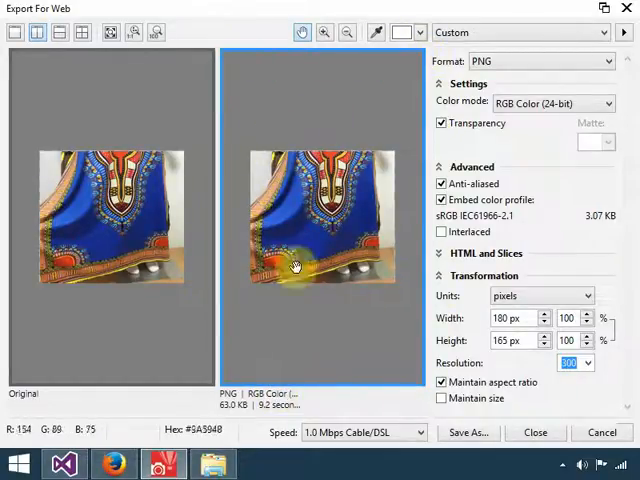
{"action": "mouse_move", "coordinate": [312, 224]}
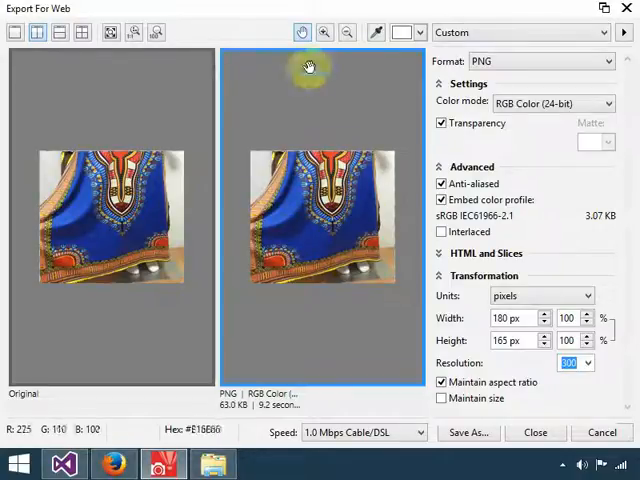
{"action": "mouse_move", "coordinate": [310, 102]}
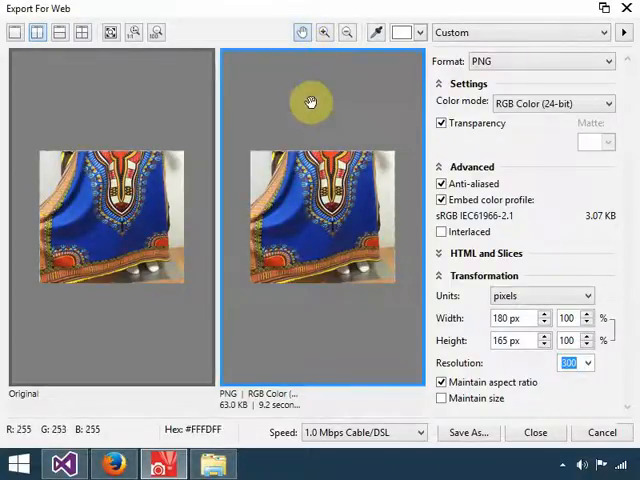
{"action": "mouse_move", "coordinate": [316, 112]}
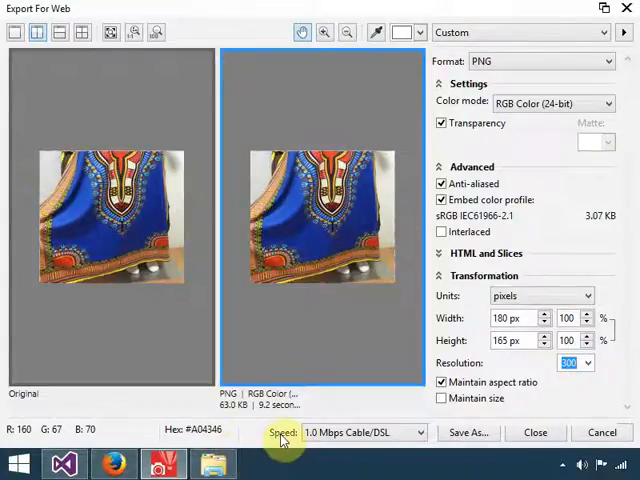
Estimate download time at 56 kbps modem speed and collapse the advanced export settings
{"action": "left_click", "coordinate": [416, 432]}
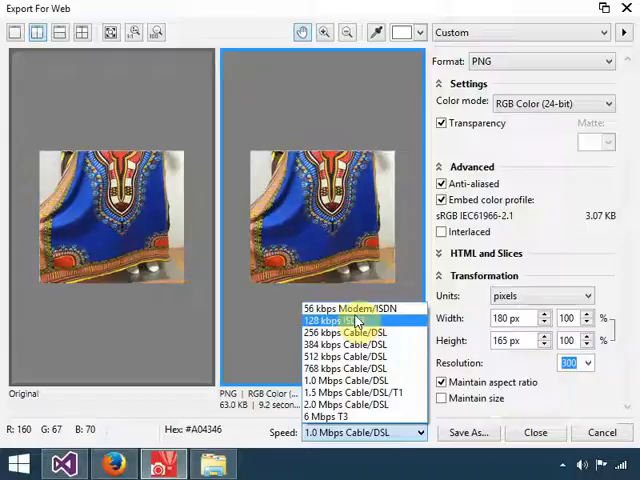
{"action": "mouse_move", "coordinate": [356, 308]}
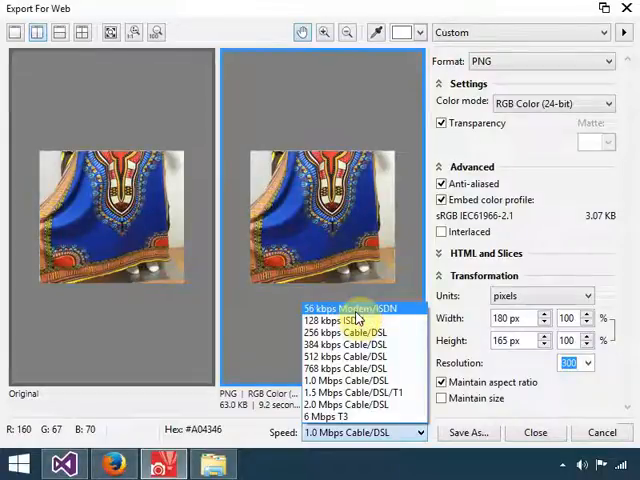
{"action": "left_click", "coordinate": [344, 308]}
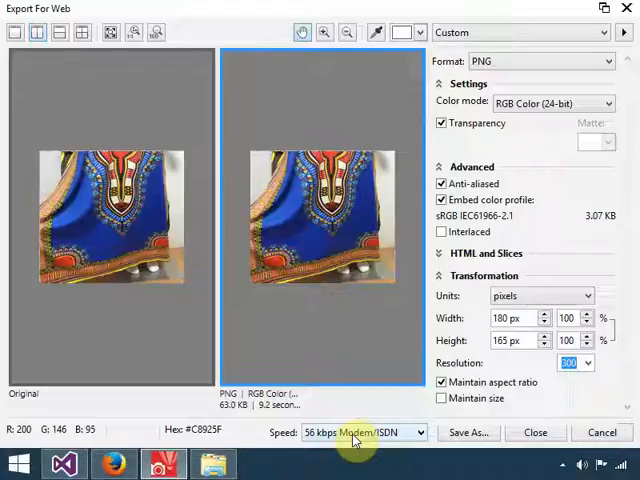
{"action": "mouse_move", "coordinate": [304, 196]}
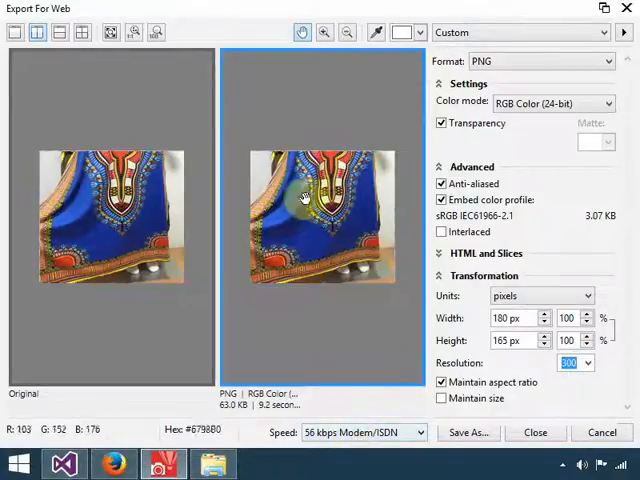
{"action": "mouse_move", "coordinate": [368, 258]}
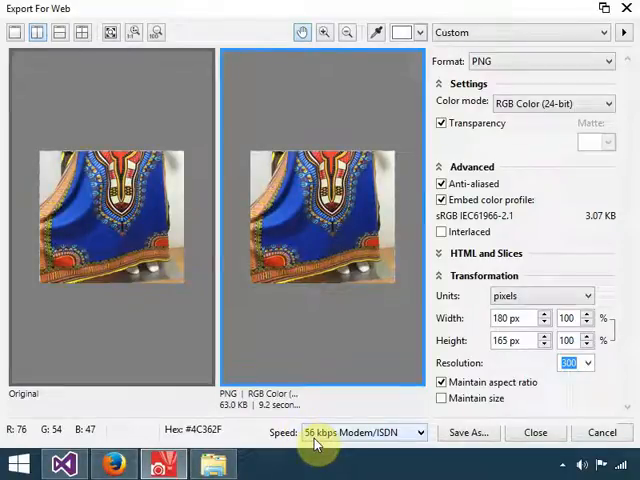
{"action": "mouse_move", "coordinate": [340, 258]}
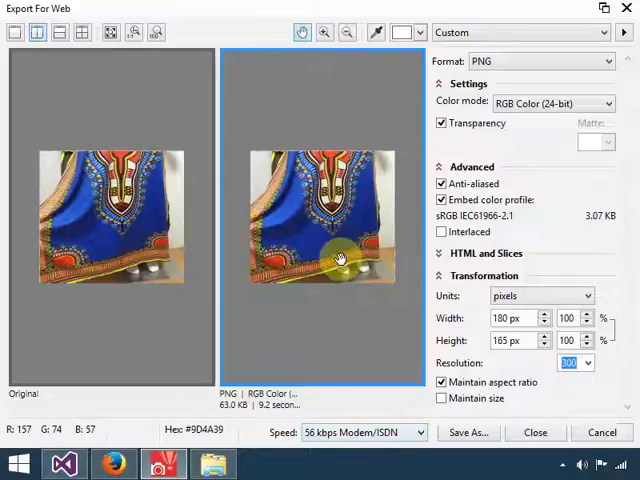
{"action": "mouse_move", "coordinate": [248, 416]}
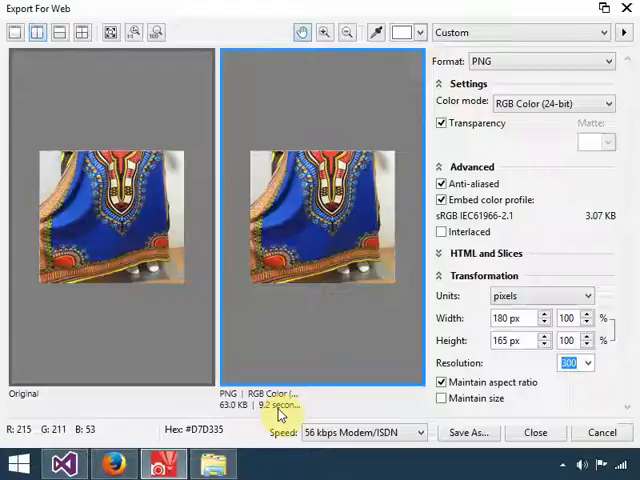
{"action": "mouse_move", "coordinate": [240, 404]}
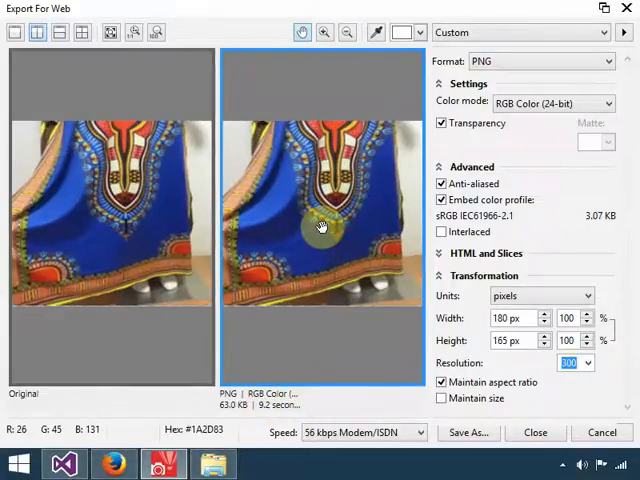
{"action": "mouse_move", "coordinate": [368, 218]}
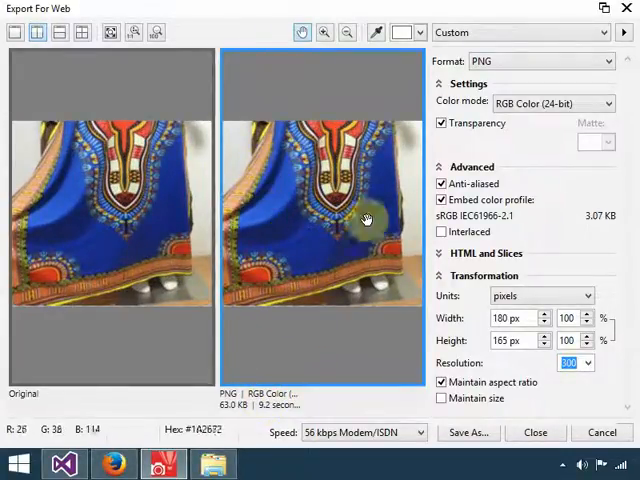
{"action": "mouse_move", "coordinate": [352, 220]}
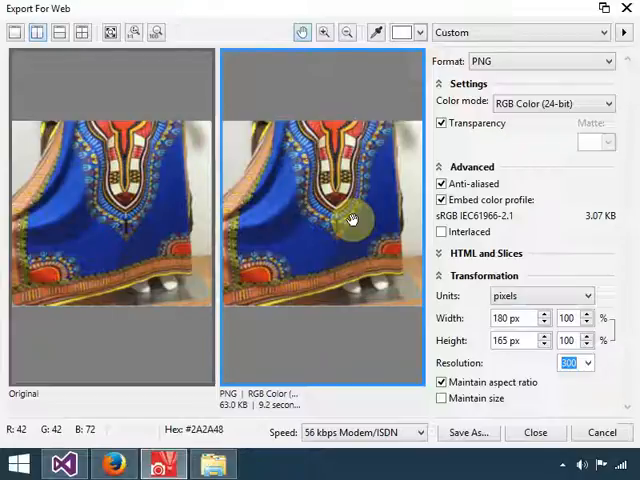
{"action": "mouse_move", "coordinate": [540, 140]}
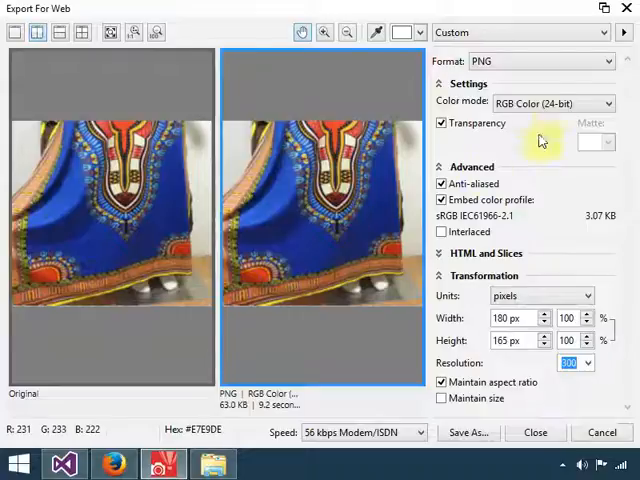
{"action": "left_click", "coordinate": [440, 84]}
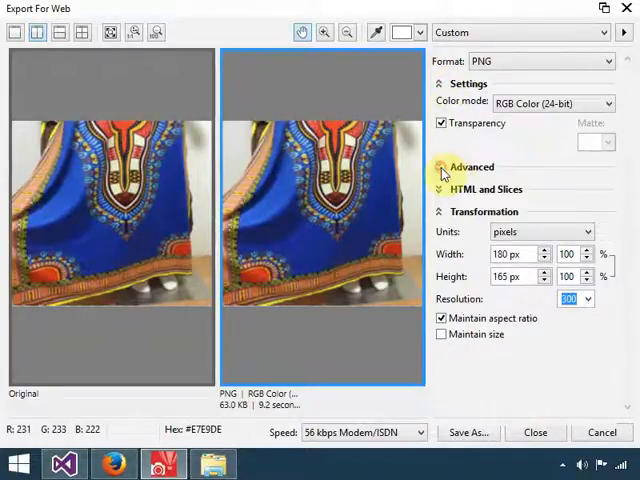
{"action": "left_click", "coordinate": [446, 168]}
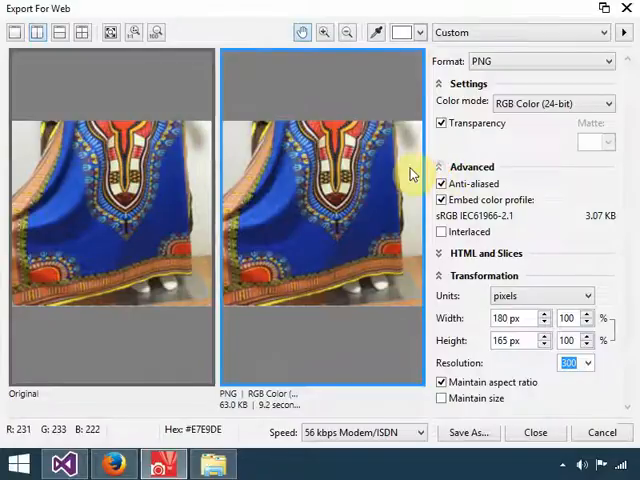
{"action": "mouse_move", "coordinate": [356, 182]}
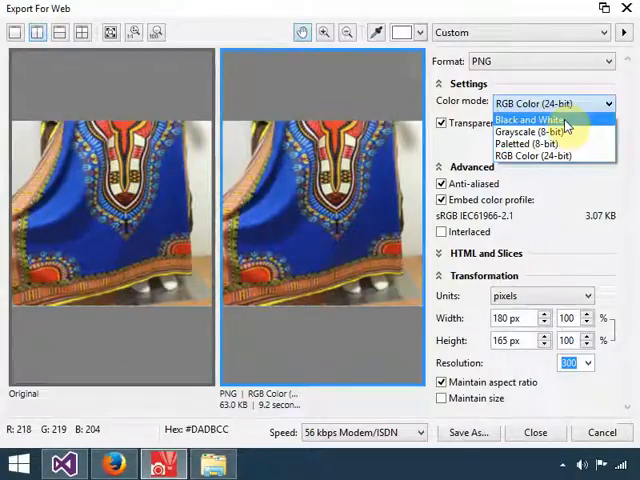
Compare Black and White and Grayscale (8-bit) colour modes in the PNG export preview
{"action": "left_click", "coordinate": [524, 120]}
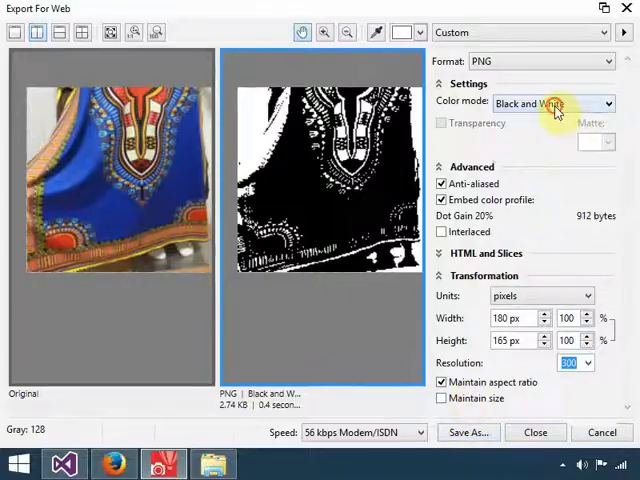
{"action": "left_click", "coordinate": [552, 104]}
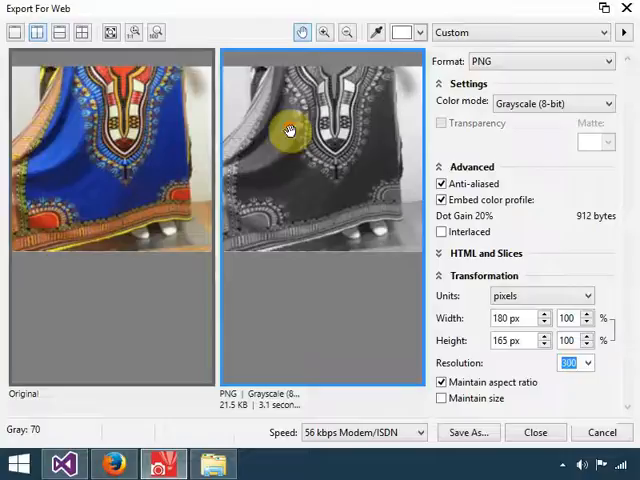
{"action": "mouse_move", "coordinate": [350, 176]}
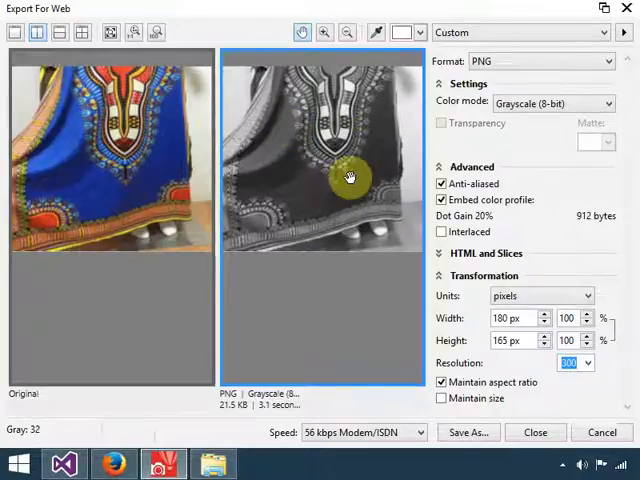
{"action": "left_click", "coordinate": [552, 104]}
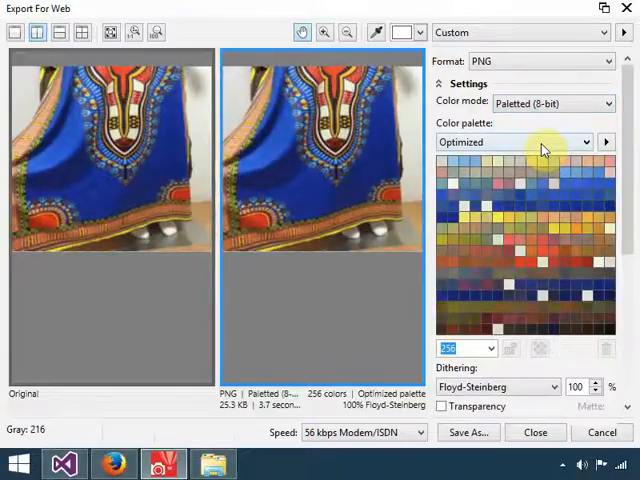
{"action": "mouse_move", "coordinate": [350, 136]}
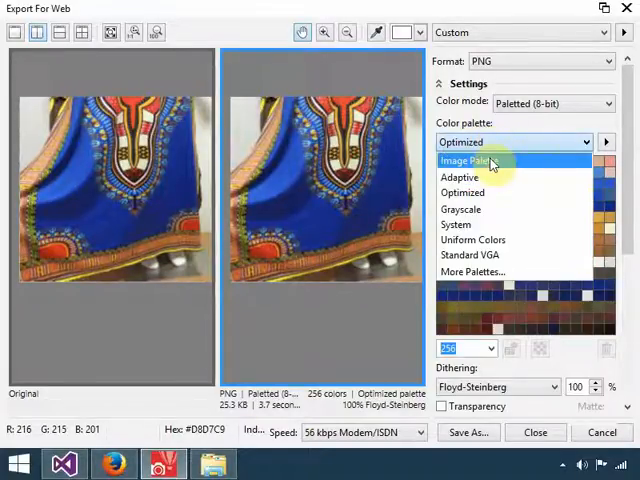
Compare Image Palette, Adaptive and System palettes, then settle on the Optimized 256-colour palette
{"action": "left_click", "coordinate": [470, 160]}
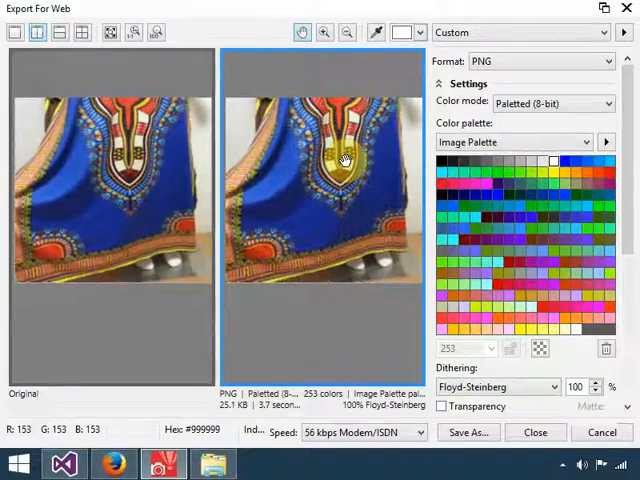
{"action": "mouse_move", "coordinate": [404, 132]}
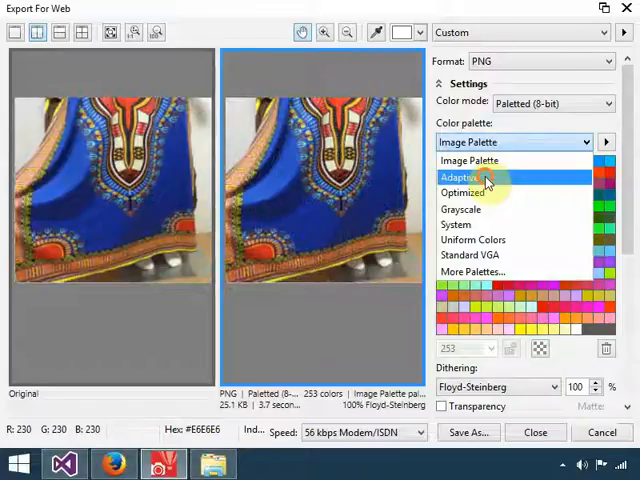
{"action": "left_click", "coordinate": [464, 176]}
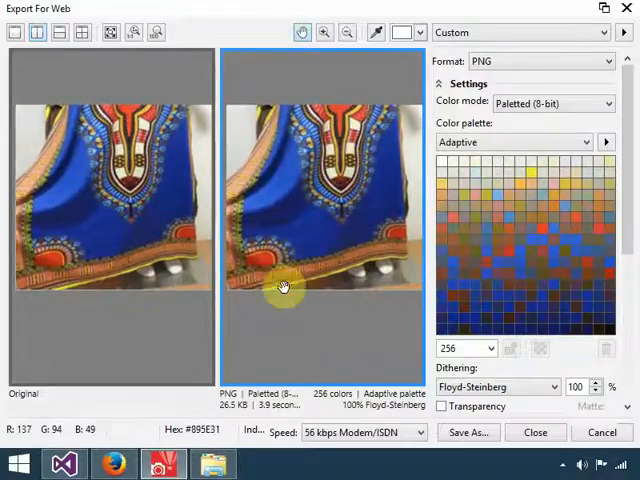
{"action": "mouse_move", "coordinate": [230, 416]}
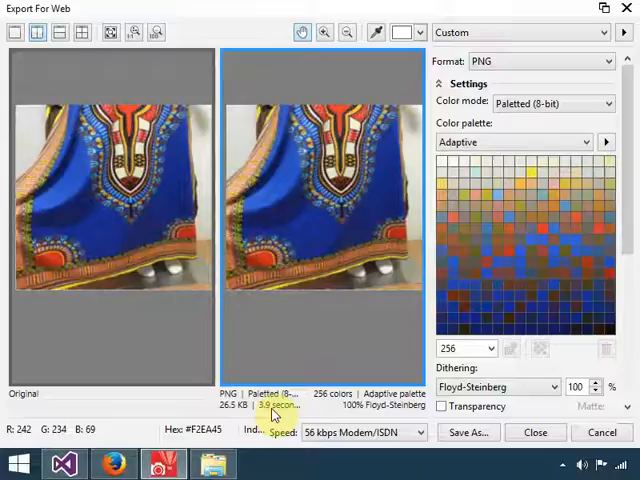
{"action": "left_click", "coordinate": [512, 142]}
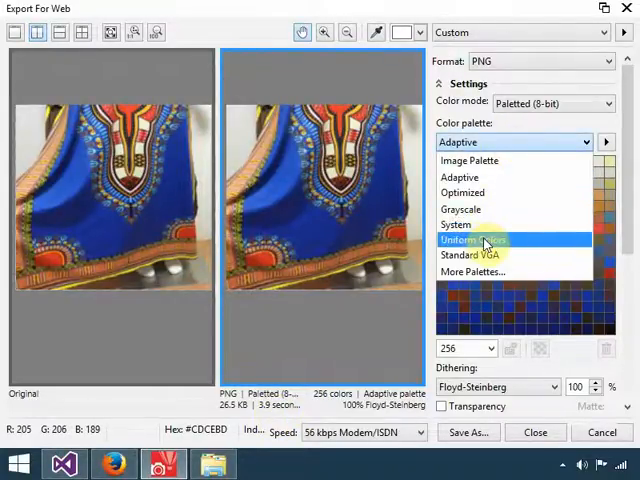
{"action": "left_click", "coordinate": [456, 224]}
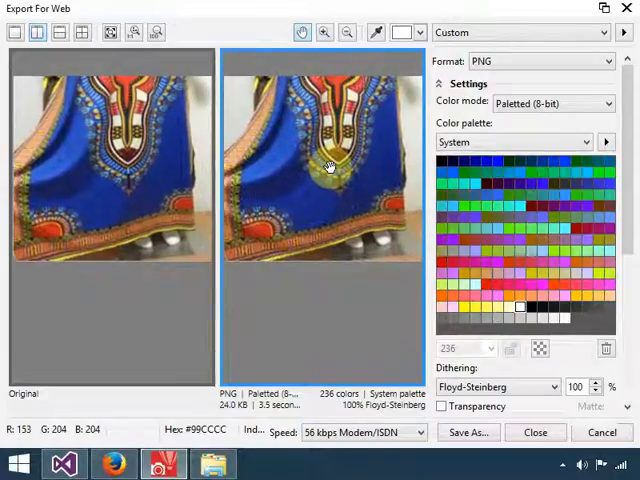
{"action": "left_click", "coordinate": [512, 140]}
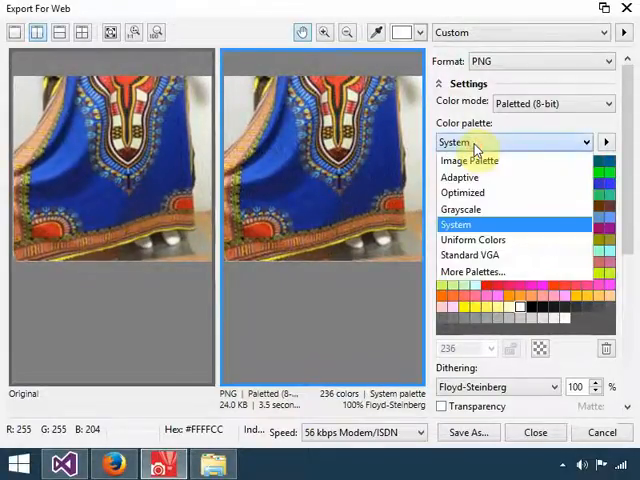
{"action": "left_click", "coordinate": [462, 192]}
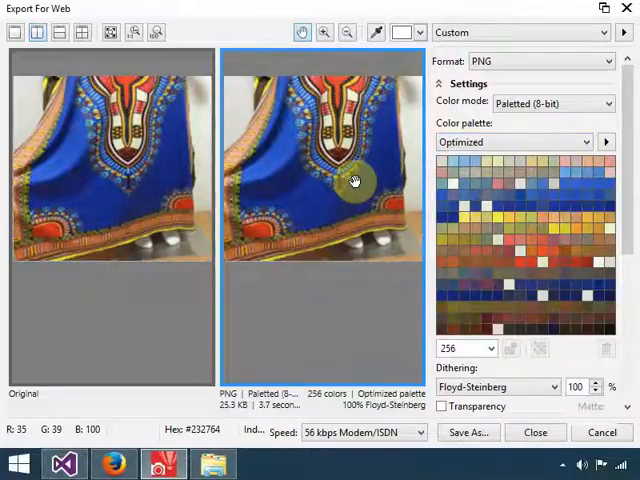
{"action": "mouse_move", "coordinate": [630, 144]}
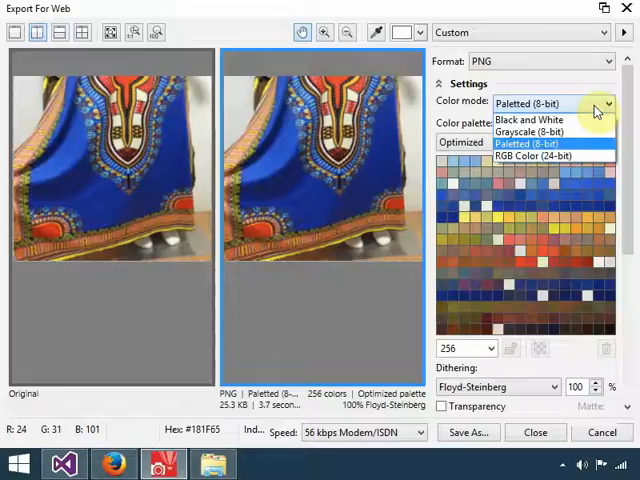
{"action": "mouse_move", "coordinate": [578, 150]}
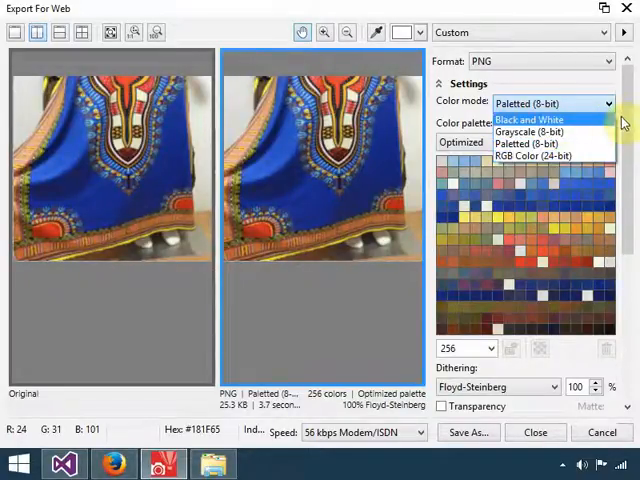
Try None and Ordered dithering, then set the paletted PNG's dithering to Jarvis
{"action": "left_click", "coordinate": [528, 144]}
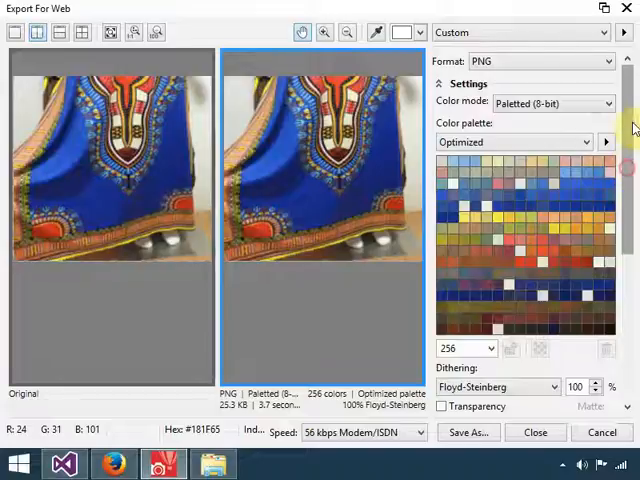
{"action": "scroll", "scroll_direction": "down", "scroll_amount": 3}
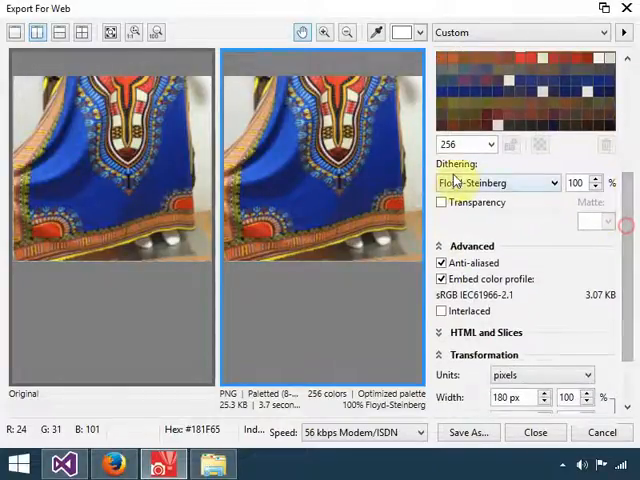
{"action": "mouse_move", "coordinate": [508, 188]}
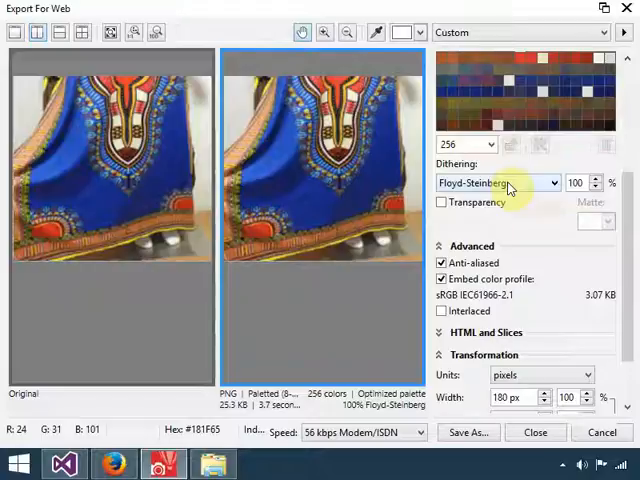
{"action": "left_click", "coordinate": [496, 182]}
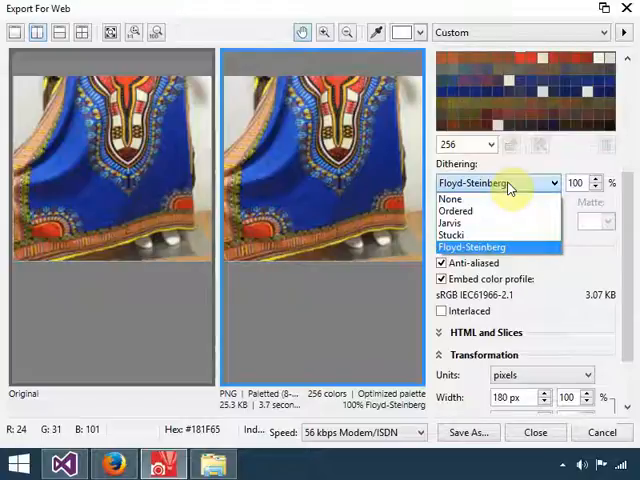
{"action": "left_click", "coordinate": [452, 198]}
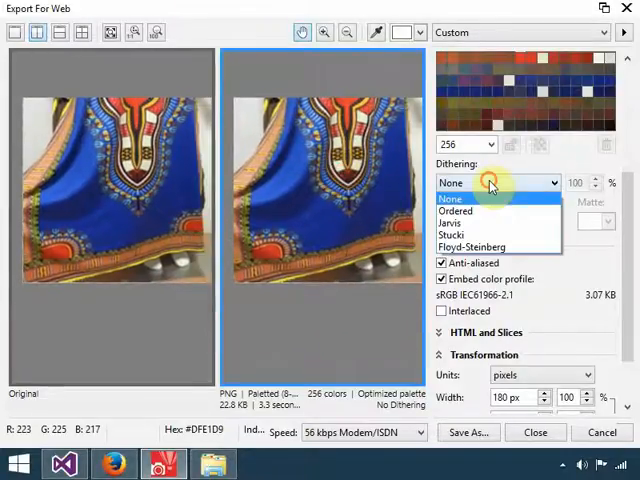
{"action": "left_click", "coordinate": [456, 212]}
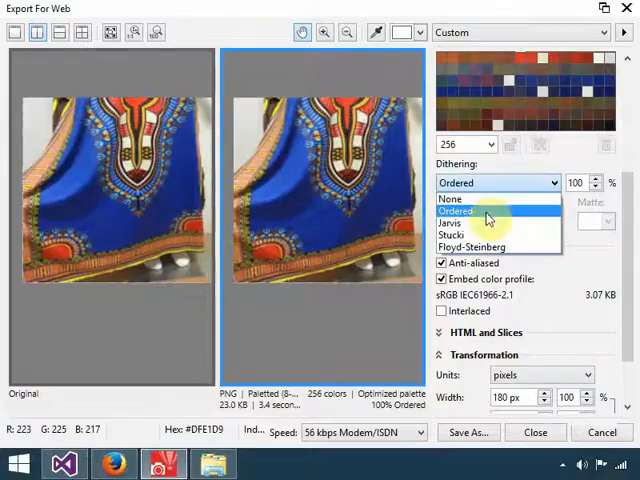
{"action": "left_click", "coordinate": [452, 222]}
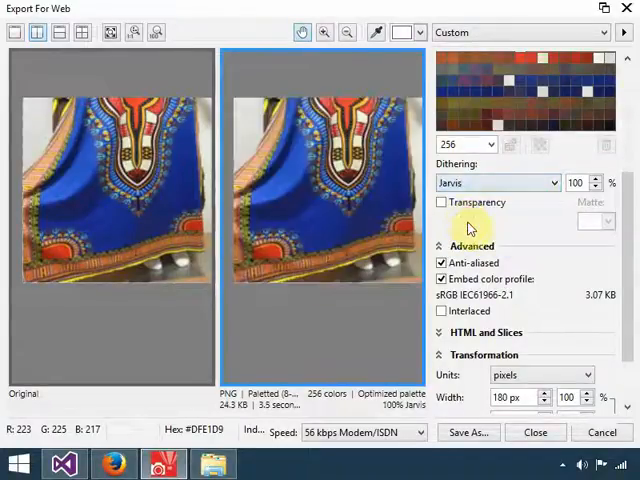
{"action": "mouse_move", "coordinate": [518, 190]}
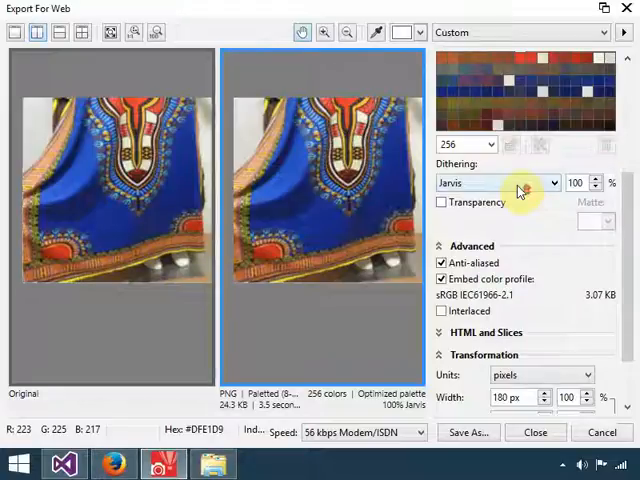
{"action": "scroll", "scroll_direction": "up", "scroll_amount": 3}
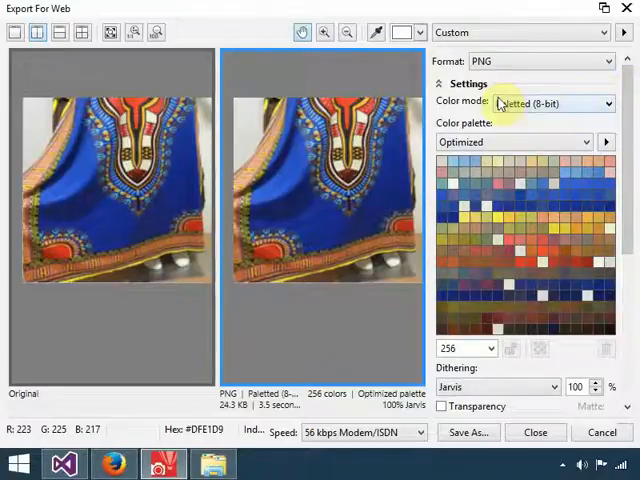
{"action": "left_click", "coordinate": [550, 104]}
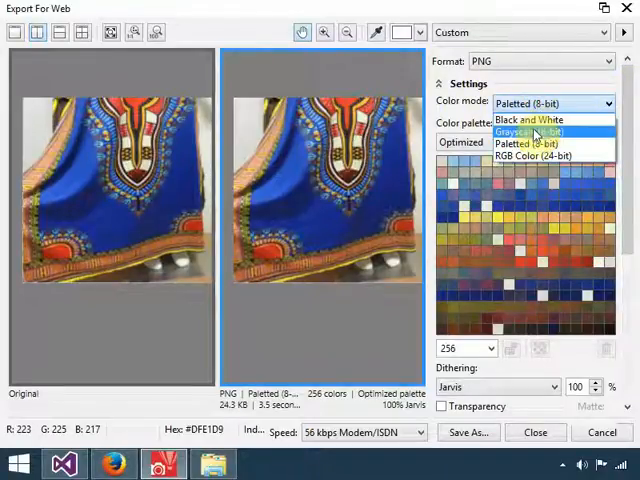
Switch the PNG export colour mode back to RGB Color (24-bit)
{"action": "left_click", "coordinate": [532, 156]}
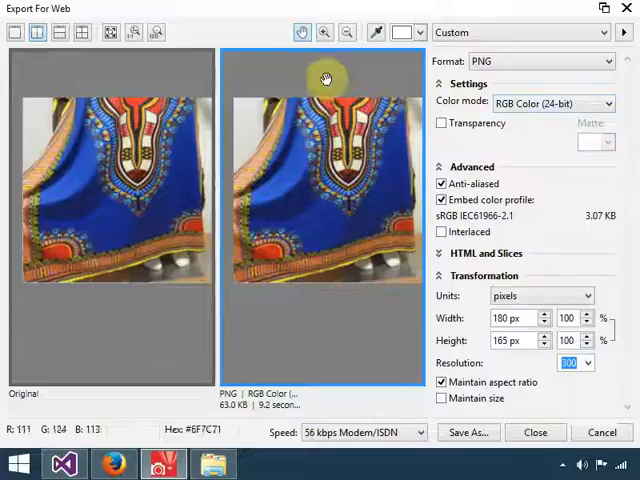
{"action": "mouse_move", "coordinate": [168, 58]}
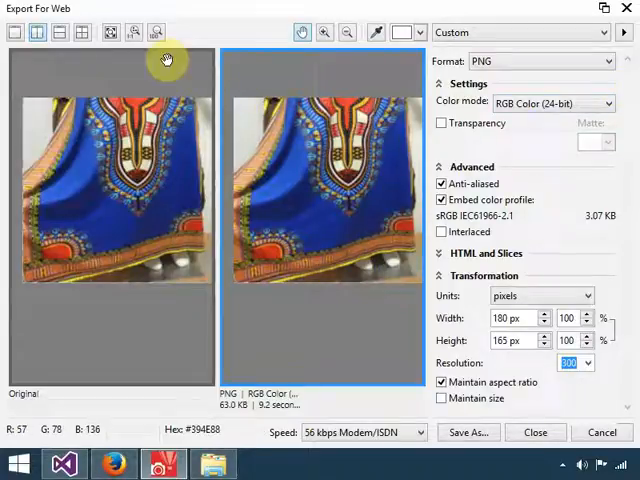
{"action": "left_click", "coordinate": [540, 60]}
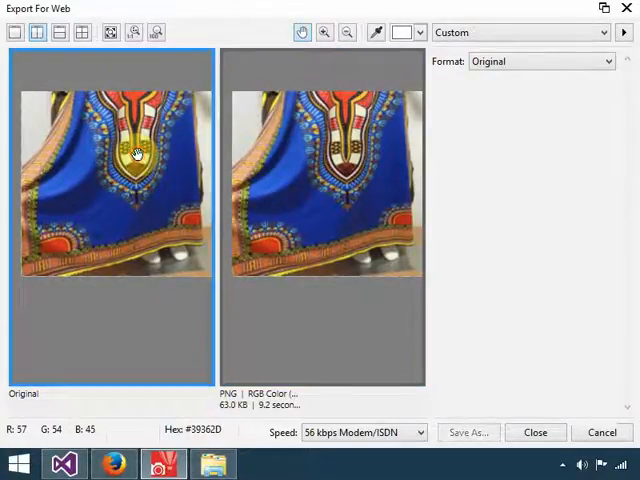
Change the Export For Web layout to four preview panes
{"action": "left_click", "coordinate": [540, 60]}
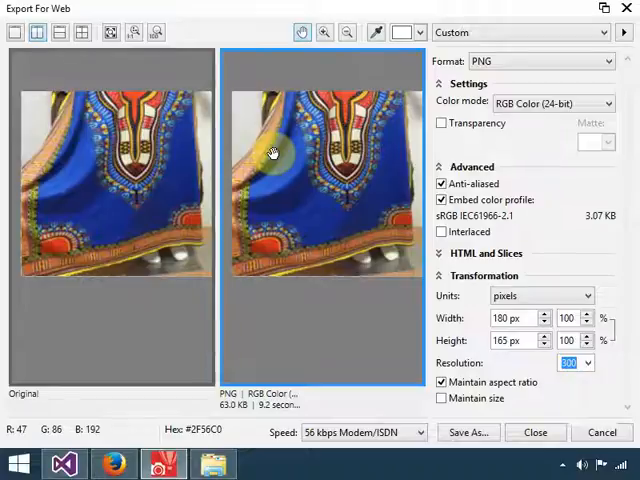
{"action": "mouse_move", "coordinate": [330, 176]}
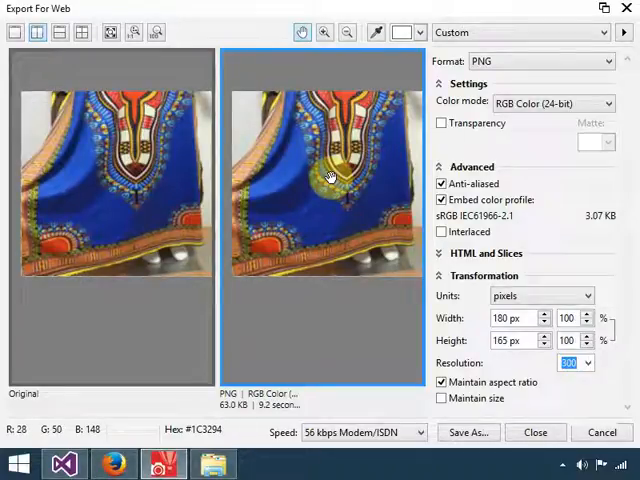
{"action": "mouse_move", "coordinate": [60, 32]}
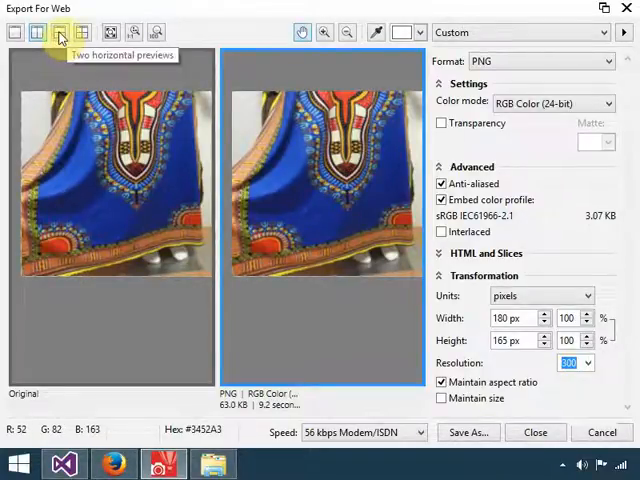
{"action": "left_click", "coordinate": [60, 32]}
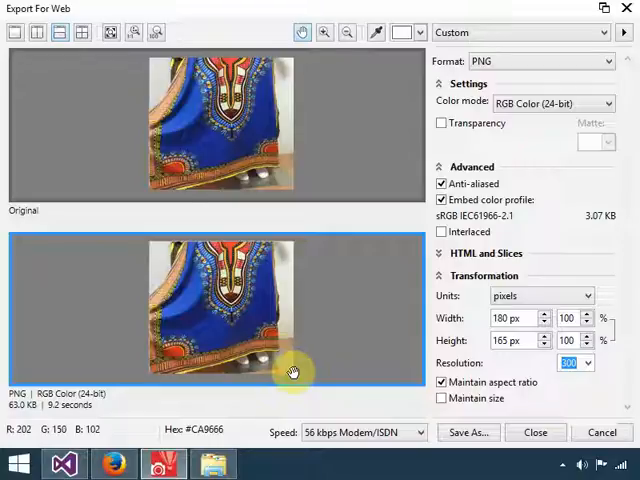
{"action": "left_click", "coordinate": [82, 32]}
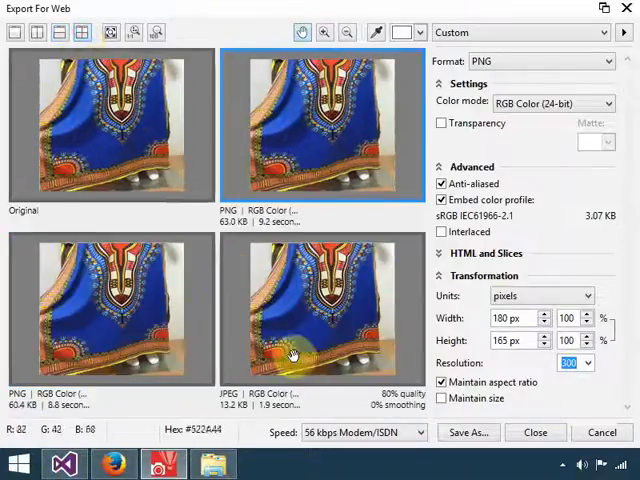
{"action": "mouse_move", "coordinate": [264, 120]}
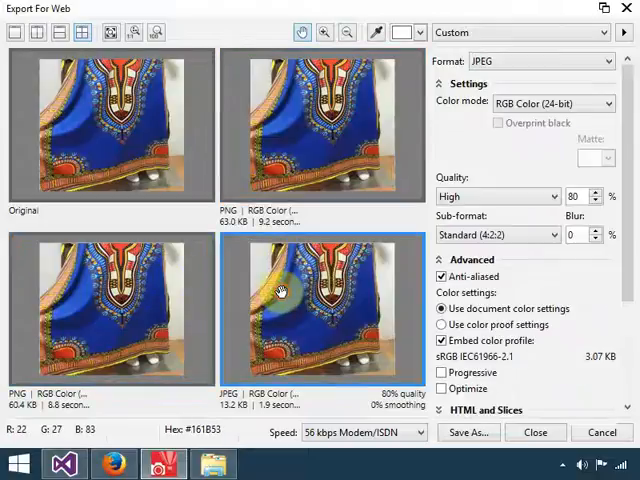
Inspect each pane's settings: two 24-bit PNGs (~63 and 60 KB), the 80% JPEG (~13 KB) and the original
{"action": "left_click", "coordinate": [320, 126]}
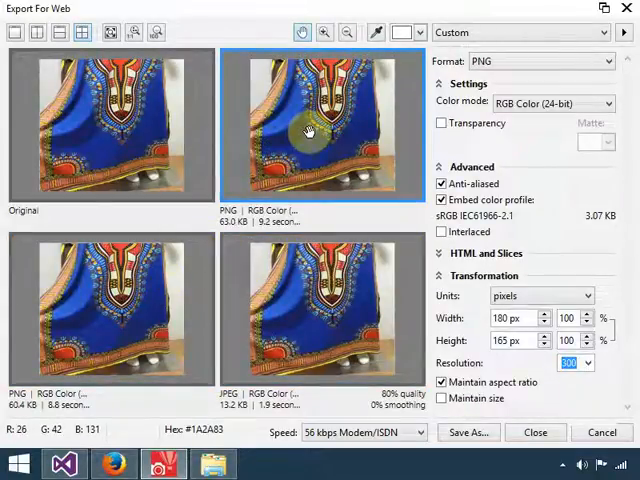
{"action": "mouse_move", "coordinate": [270, 228]}
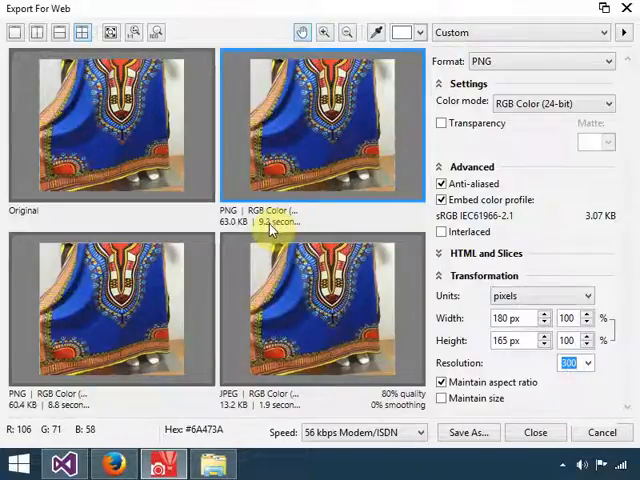
{"action": "mouse_move", "coordinate": [126, 304]}
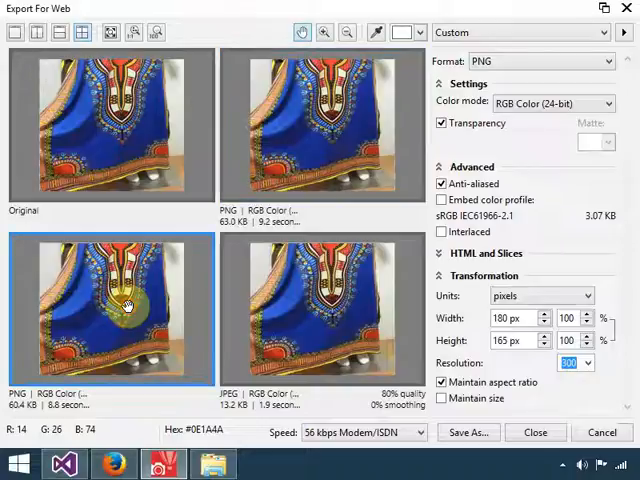
{"action": "left_click", "coordinate": [320, 310]}
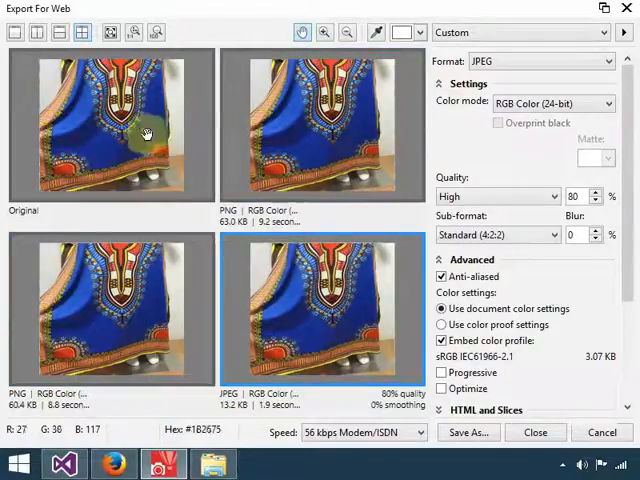
{"action": "left_click", "coordinate": [112, 126]}
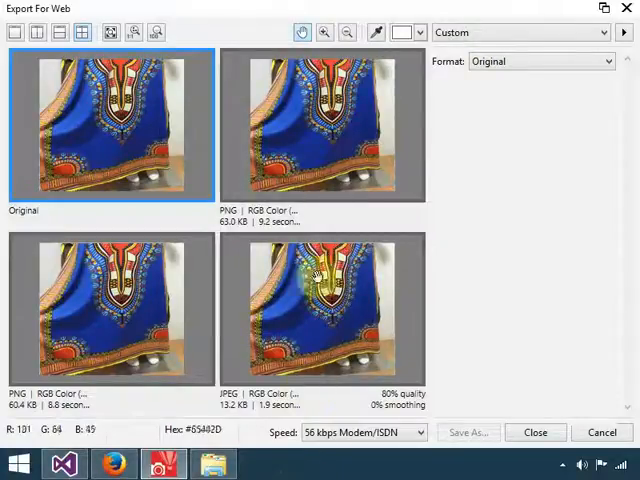
{"action": "left_click", "coordinate": [336, 126]}
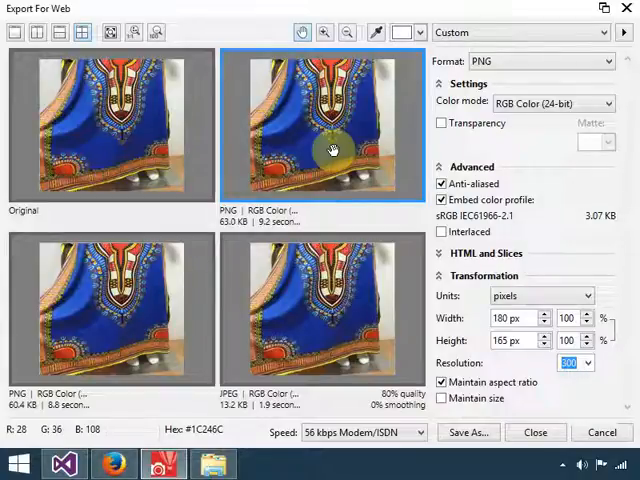
{"action": "mouse_move", "coordinate": [252, 72]}
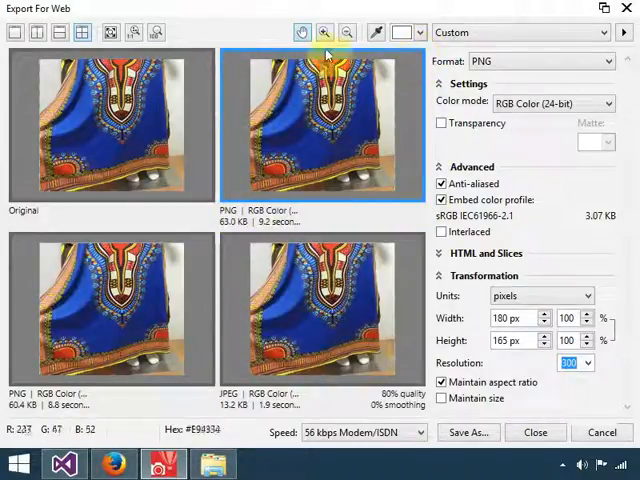
{"action": "mouse_move", "coordinate": [292, 156]}
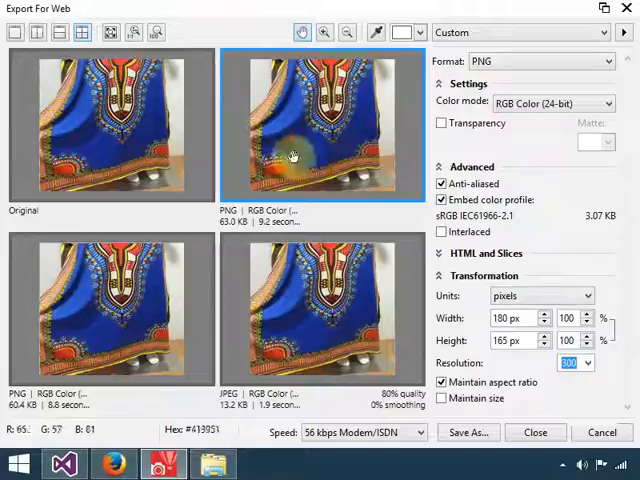
{"action": "mouse_move", "coordinate": [250, 228]}
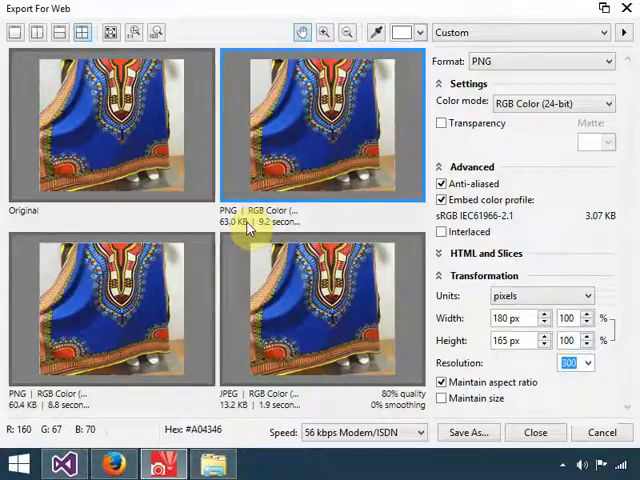
{"action": "mouse_move", "coordinate": [340, 184]}
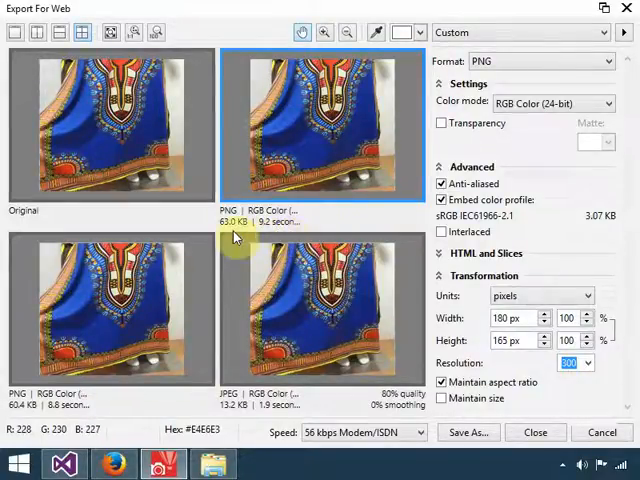
{"action": "mouse_move", "coordinate": [248, 236]}
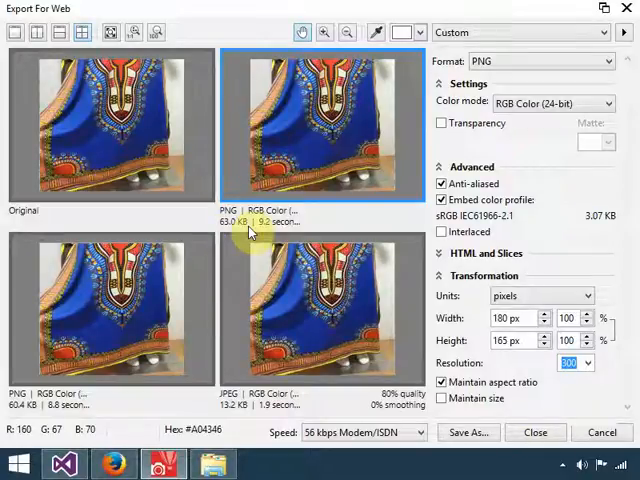
{"action": "mouse_move", "coordinate": [576, 118]}
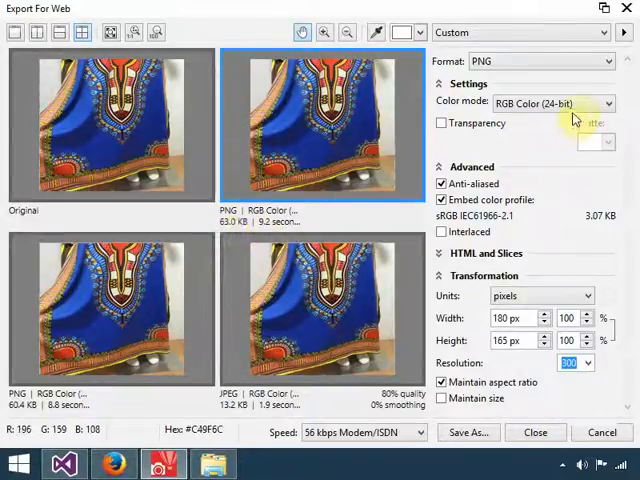
{"action": "mouse_move", "coordinate": [536, 232]}
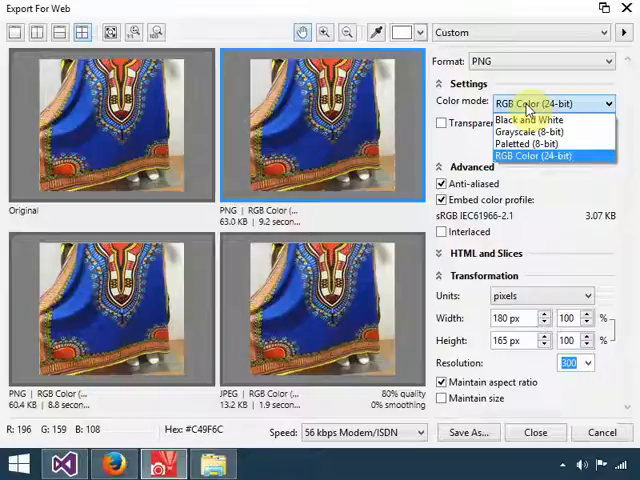
Set the top-right PNG preview to Paletted (8-bit) colour, about 24 KB, and compare it with the others
{"action": "left_click", "coordinate": [540, 132]}
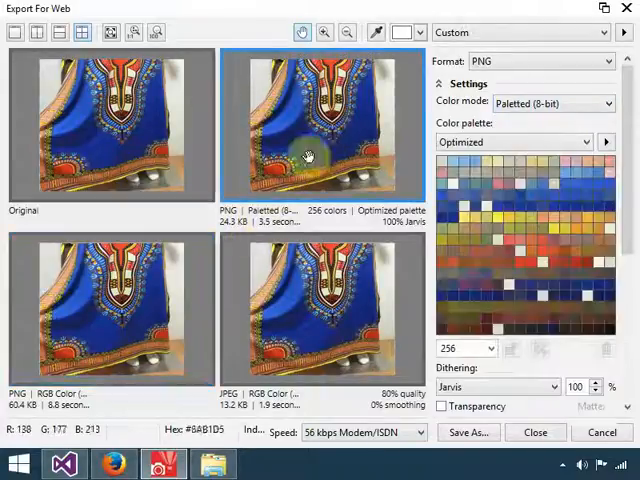
{"action": "mouse_move", "coordinate": [560, 104]}
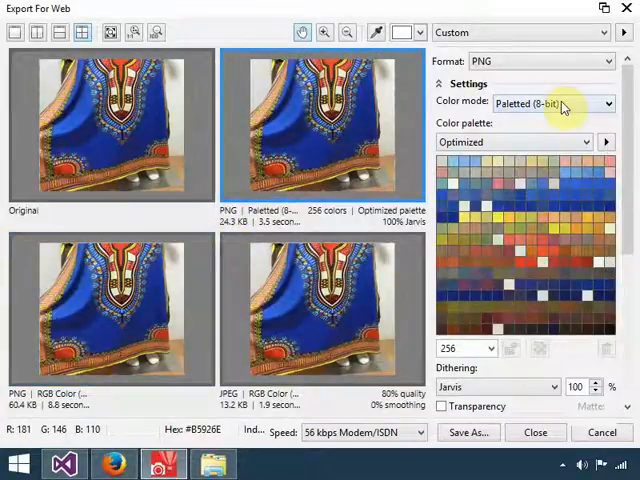
{"action": "mouse_move", "coordinate": [502, 148]}
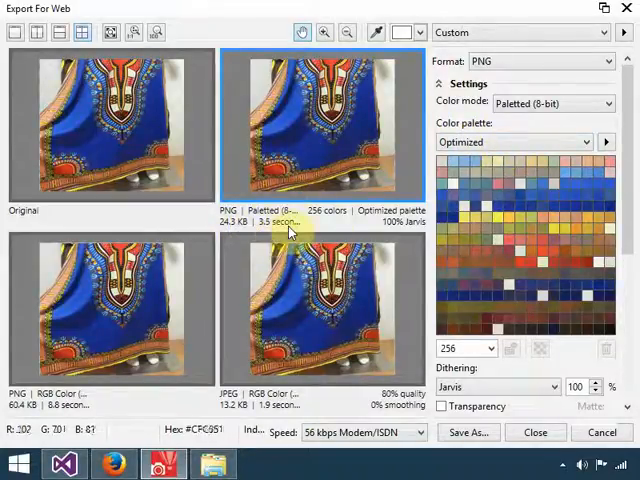
{"action": "mouse_move", "coordinate": [96, 330]}
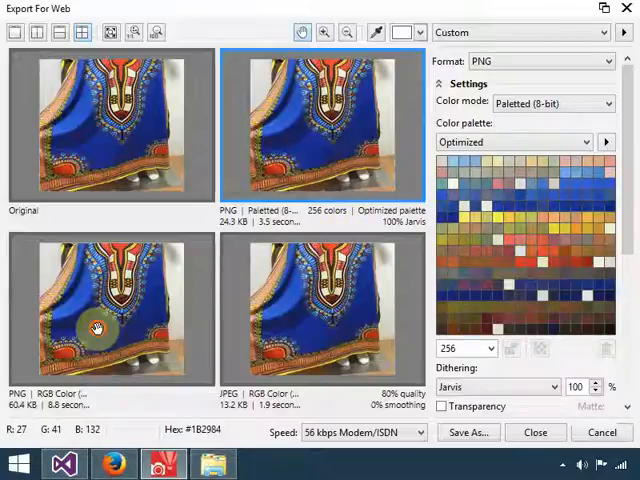
{"action": "left_click", "coordinate": [552, 104]}
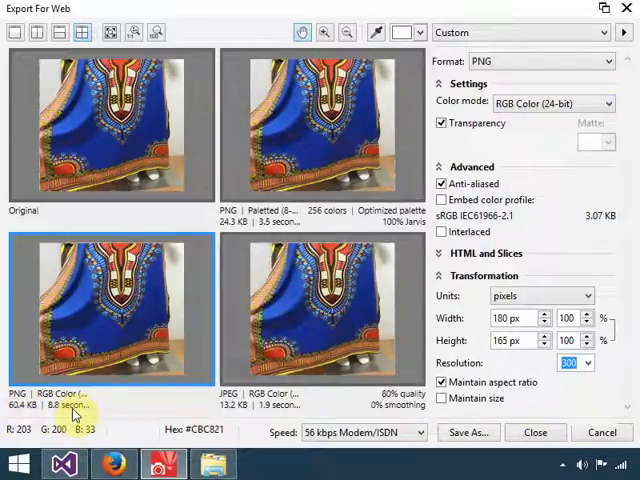
{"action": "mouse_move", "coordinate": [320, 140]}
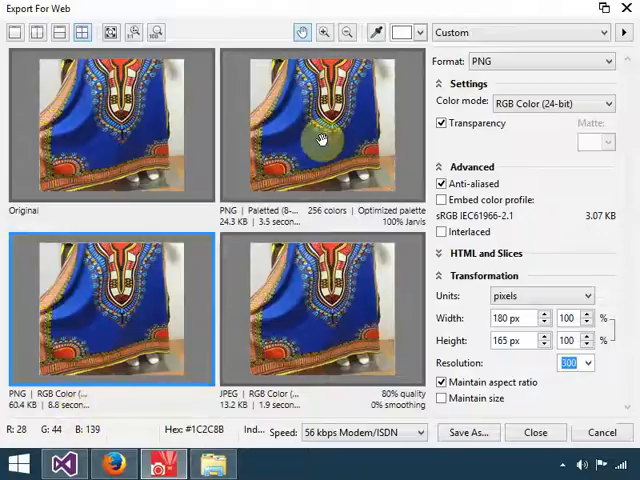
{"action": "mouse_move", "coordinate": [170, 258]}
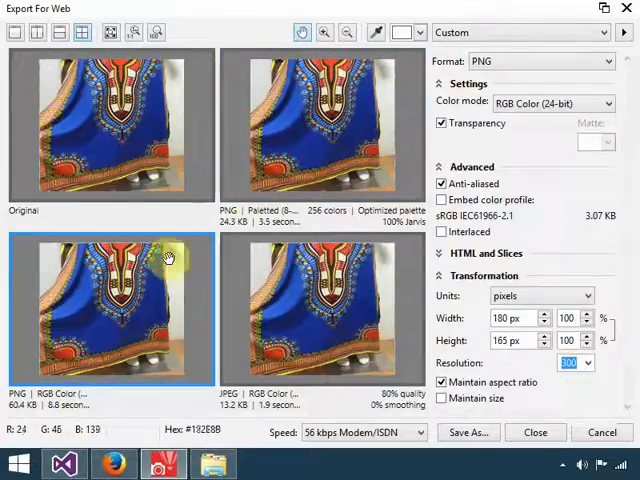
{"action": "mouse_move", "coordinate": [178, 272]}
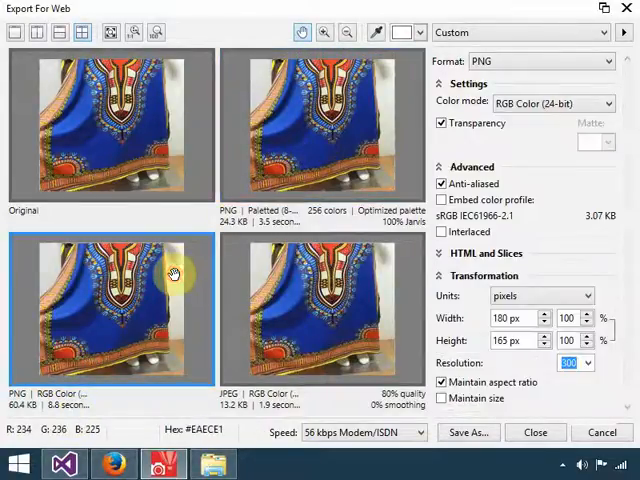
{"action": "left_click", "coordinate": [324, 126]}
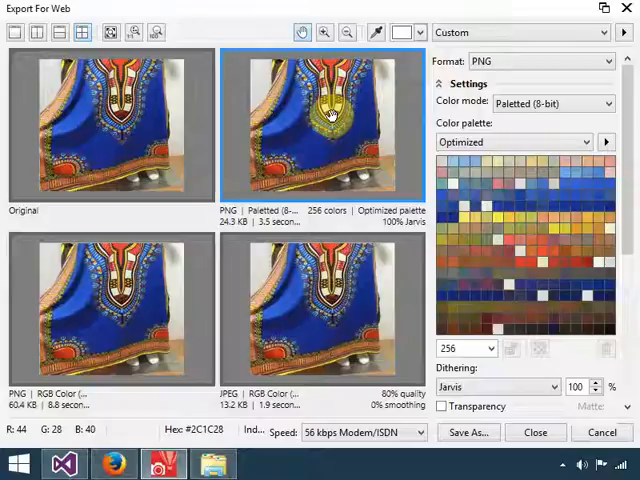
{"action": "mouse_move", "coordinate": [236, 228]}
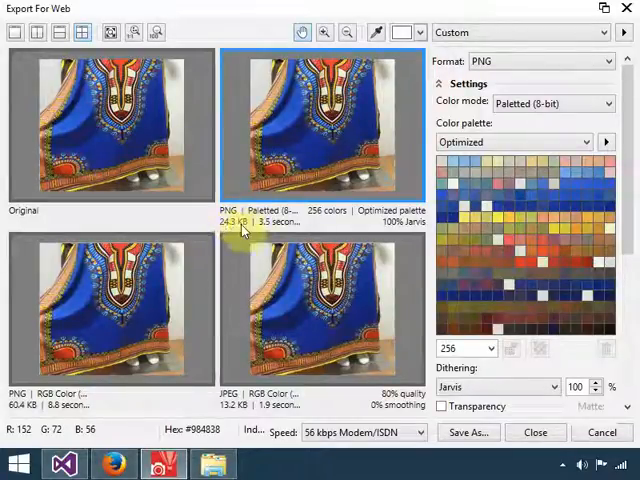
{"action": "mouse_move", "coordinate": [336, 128]}
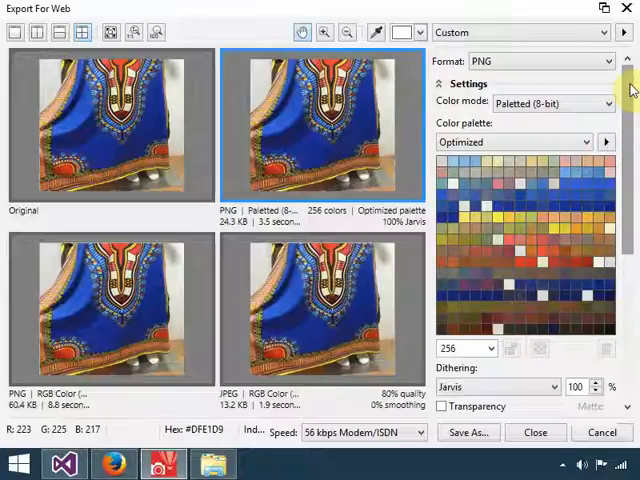
Try lower Resolution values, settle on 300 at 180 × 165 px, and uncheck Maintain aspect ratio
{"action": "scroll", "scroll_direction": "down", "scroll_amount": 3}
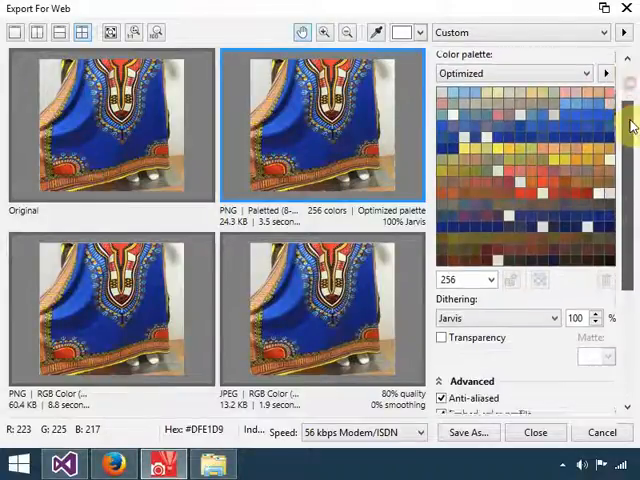
{"action": "scroll", "scroll_direction": "down", "scroll_amount": 3}
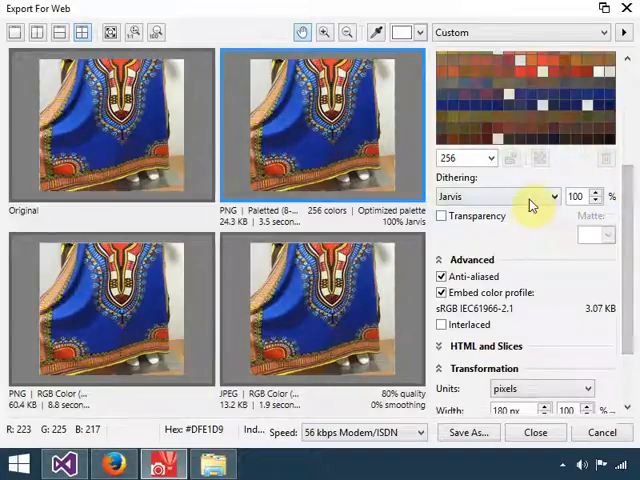
{"action": "scroll", "scroll_direction": "down", "scroll_amount": 3}
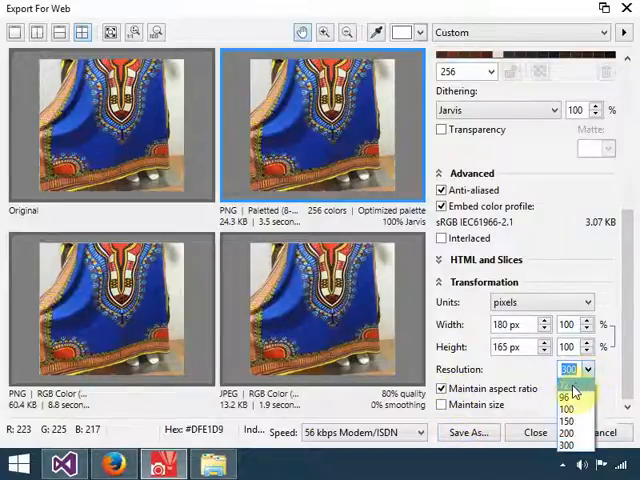
{"action": "left_click", "coordinate": [566, 398]}
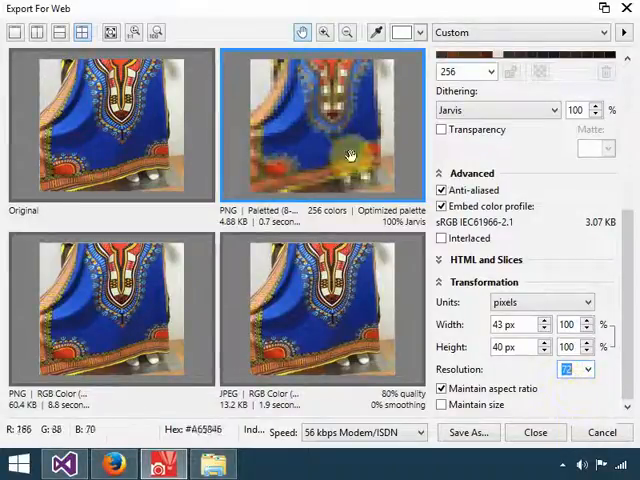
{"action": "mouse_move", "coordinate": [270, 128]}
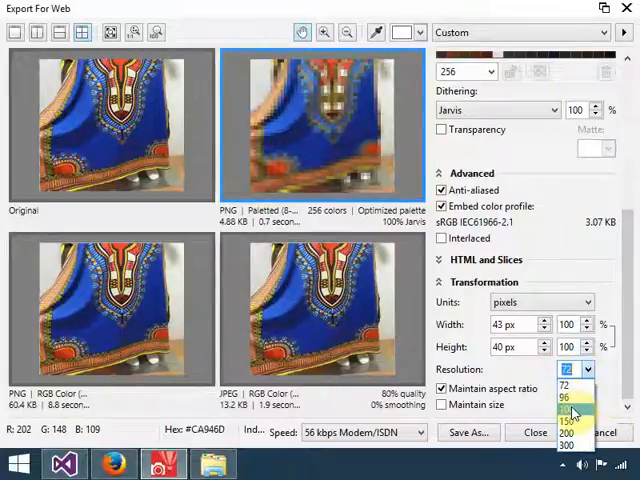
{"action": "left_click", "coordinate": [568, 396]}
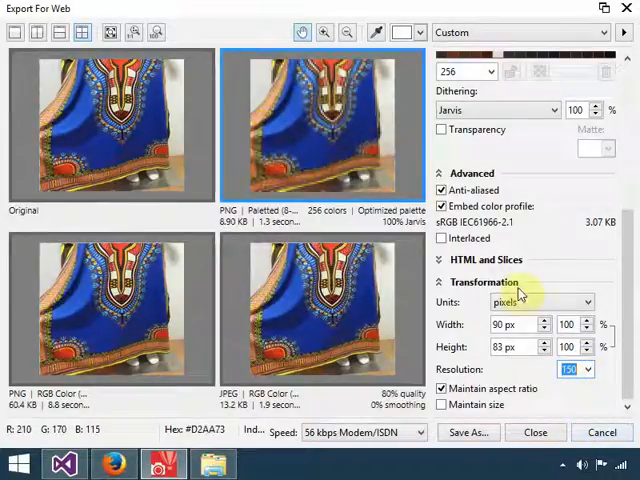
{"action": "left_click", "coordinate": [588, 368]}
{"action": "type", "text": "300"}
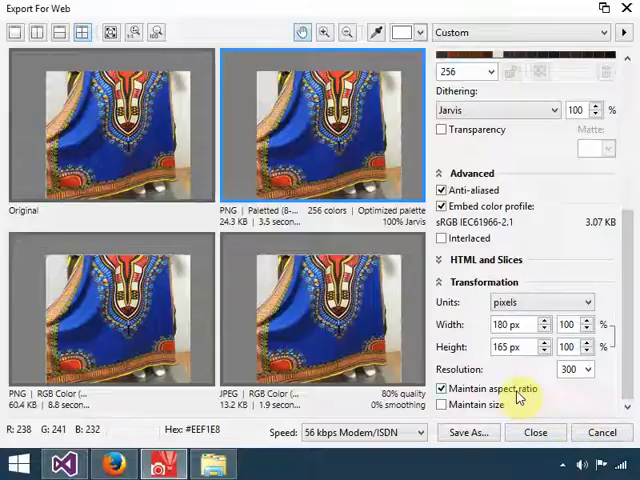
{"action": "left_click", "coordinate": [440, 388]}
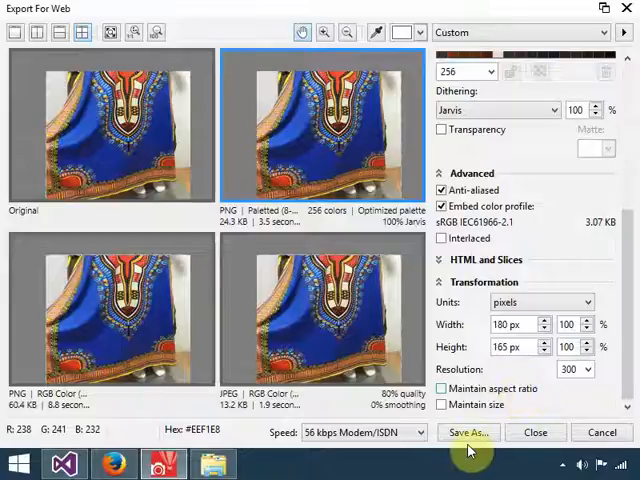
{"action": "mouse_move", "coordinate": [312, 150]}
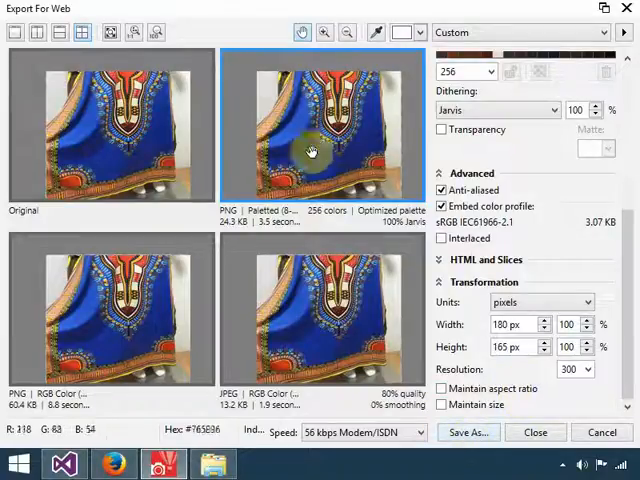
{"action": "mouse_move", "coordinate": [228, 56]}
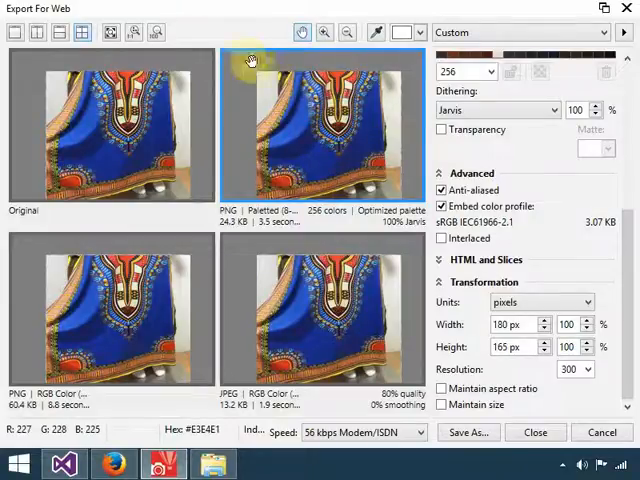
{"action": "mouse_move", "coordinate": [430, 56]}
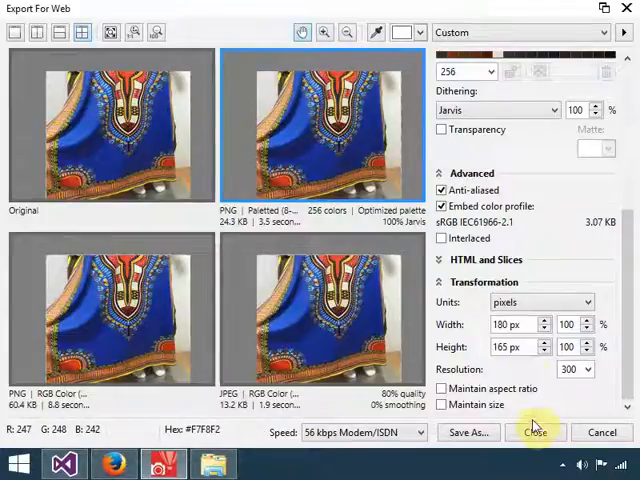
{"action": "mouse_move", "coordinate": [468, 432]}
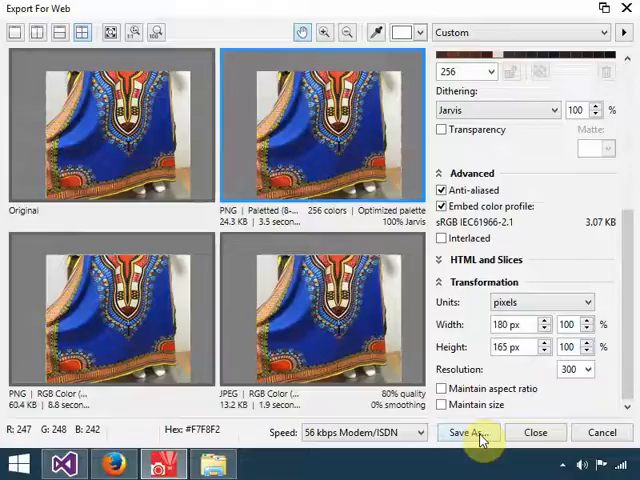
Save the optimized paletted PNG as prod1 in the fashion images folder
{"action": "left_click", "coordinate": [480, 432]}
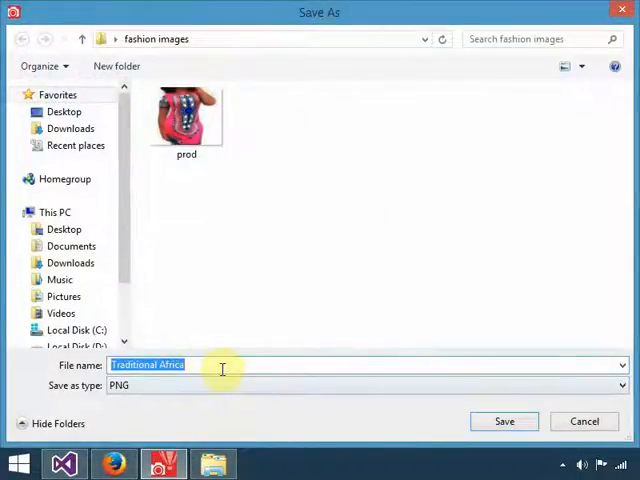
{"action": "type", "text": "p"}
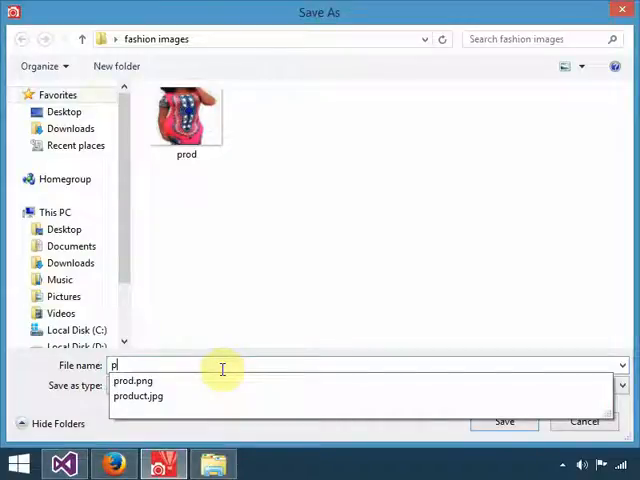
{"action": "type", "text": "rod1"}
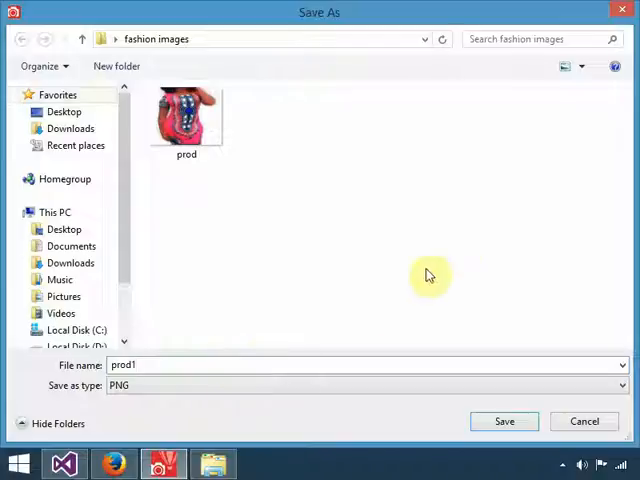
{"action": "left_click", "coordinate": [504, 420]}
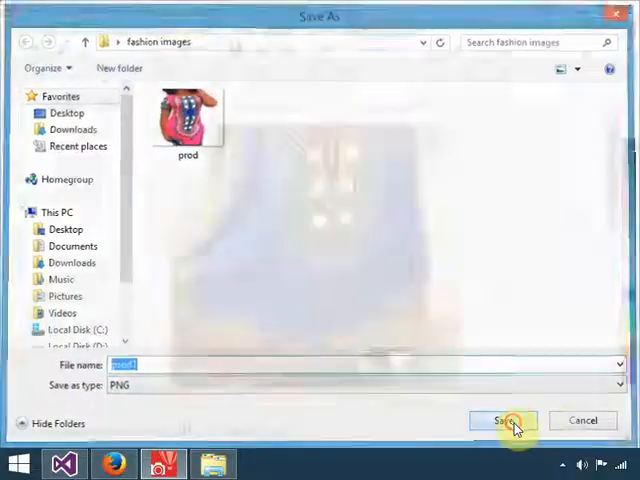
{"action": "left_click", "coordinate": [504, 420]}
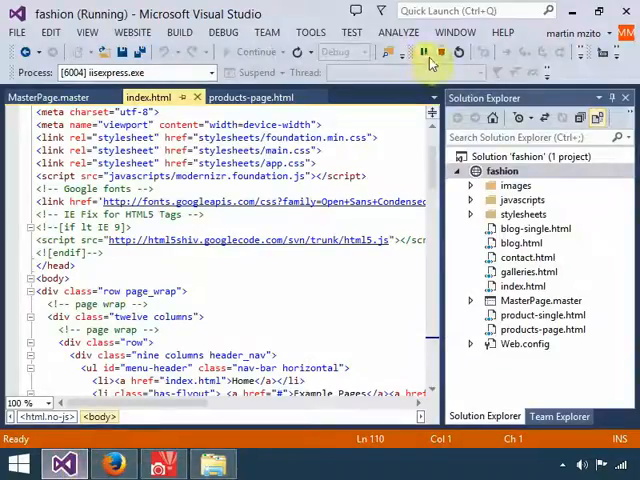
Show products-page.html in Visual Studio, refresh the fashion project tree, view the page in Firefox and show the desktop
{"action": "left_click", "coordinate": [424, 52]}
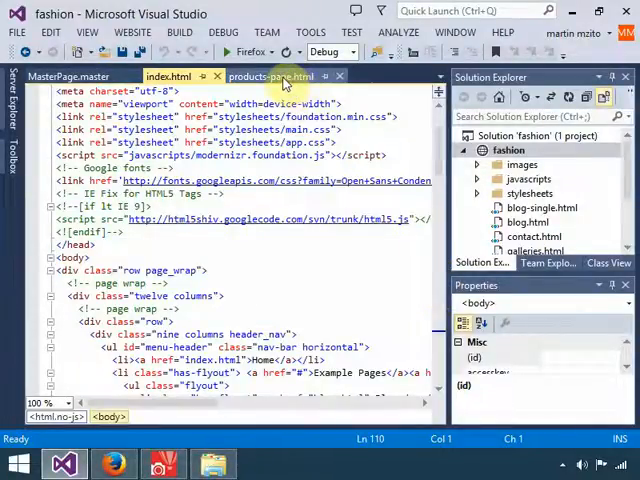
{"action": "left_click", "coordinate": [270, 76]}
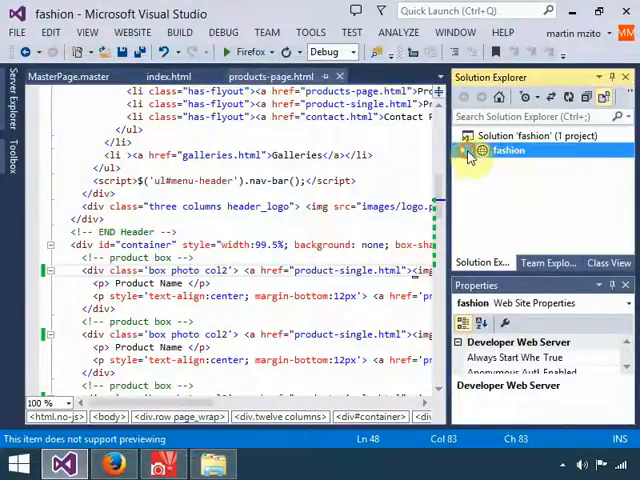
{"action": "left_click", "coordinate": [464, 150]}
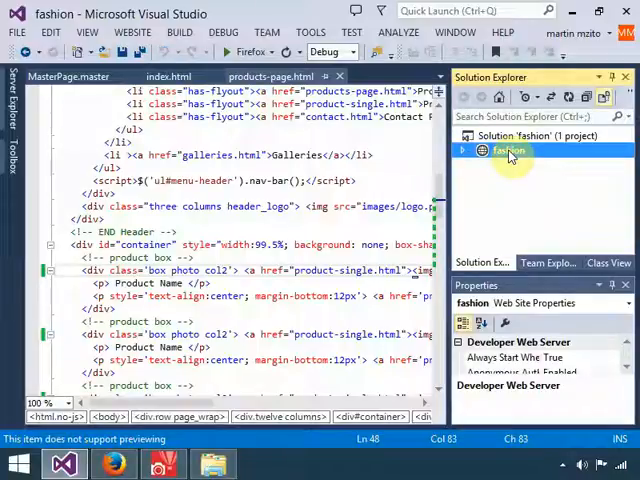
{"action": "left_click", "coordinate": [464, 136]}
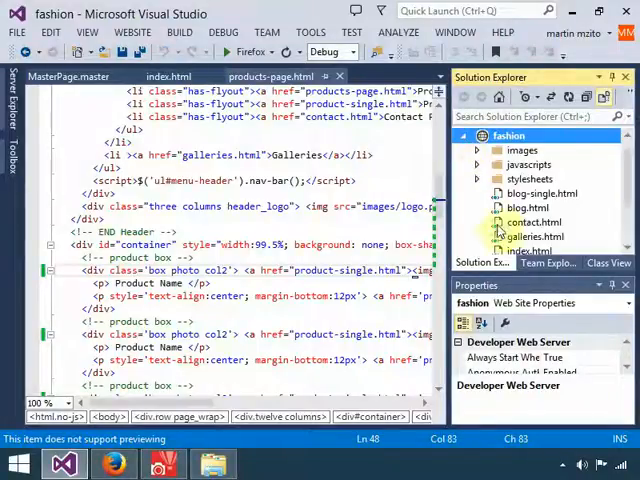
{"action": "scroll", "scroll_direction": "down", "scroll_amount": 3}
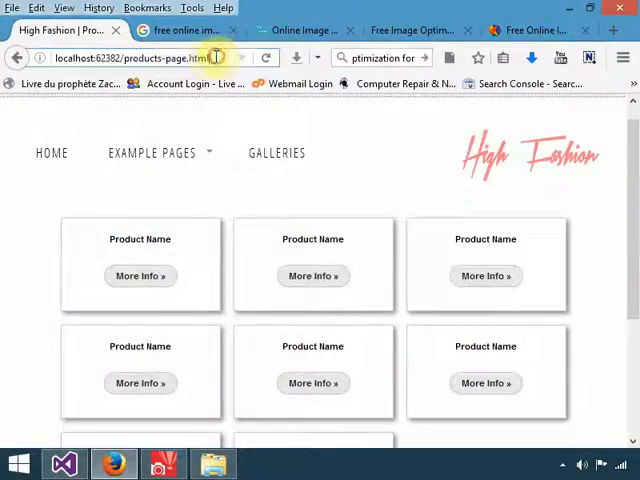
{"action": "left_click", "coordinate": [152, 152]}
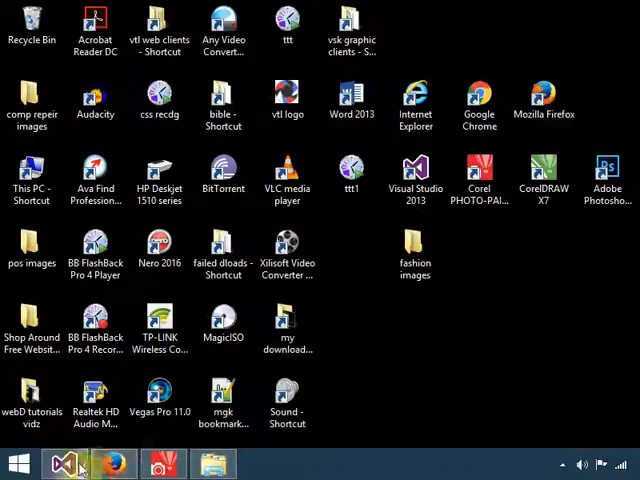
Check the details of prod and the new prod1 file in the fashion images folder
{"action": "left_click", "coordinate": [70, 464]}
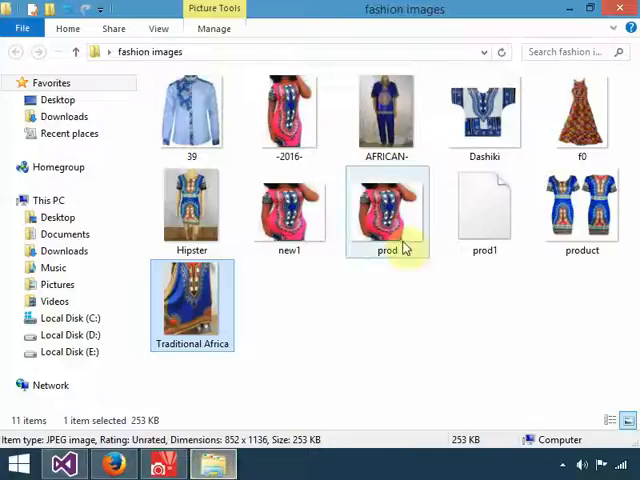
{"action": "left_click", "coordinate": [436, 332]}
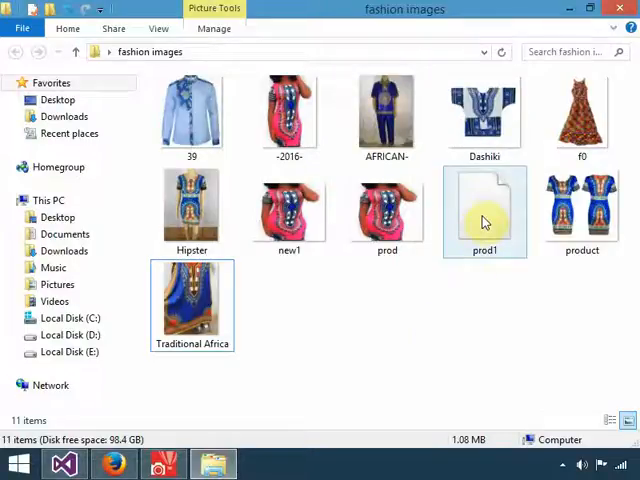
{"action": "left_click", "coordinate": [484, 208]}
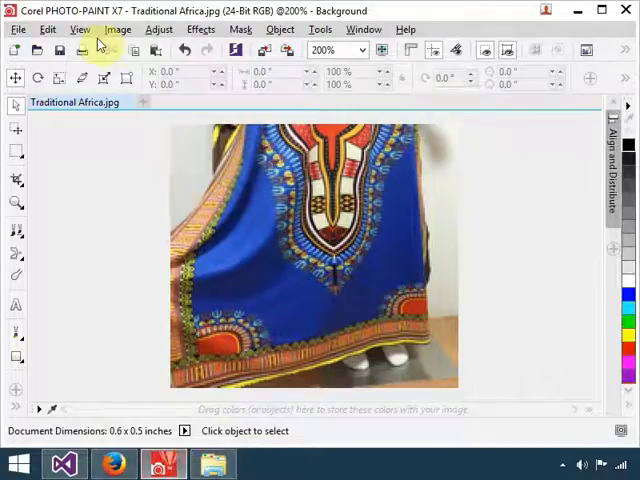
Re-export for web with Floyd-Steinberg dithering and save the PNG as p1 in the fashion images folder
{"action": "left_click", "coordinate": [16, 28]}
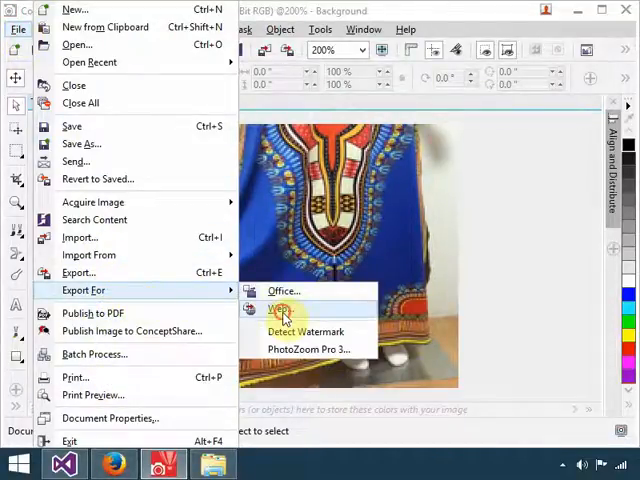
{"action": "left_click", "coordinate": [278, 308]}
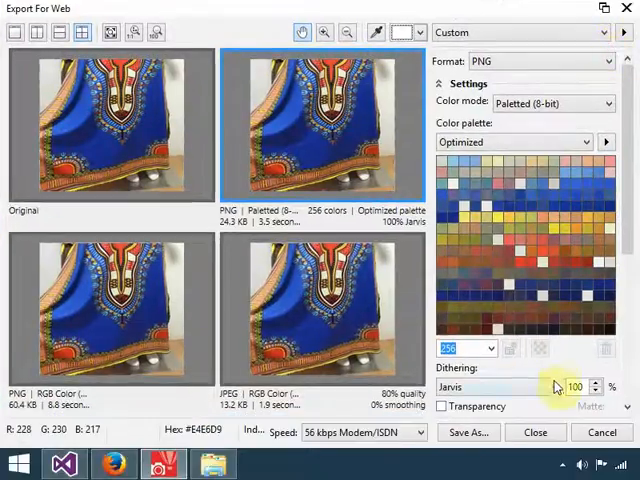
{"action": "left_click", "coordinate": [490, 388]}
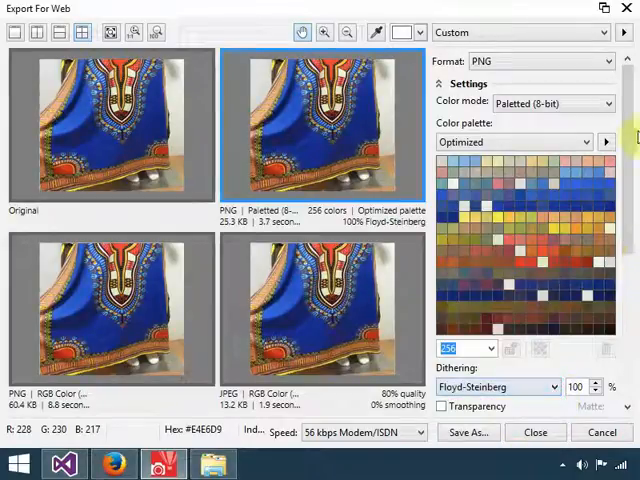
{"action": "scroll", "scroll_direction": "down", "scroll_amount": 3}
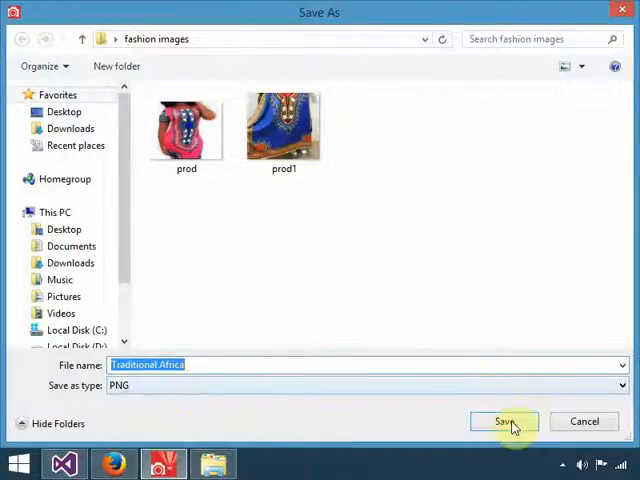
{"action": "mouse_move", "coordinate": [184, 368]}
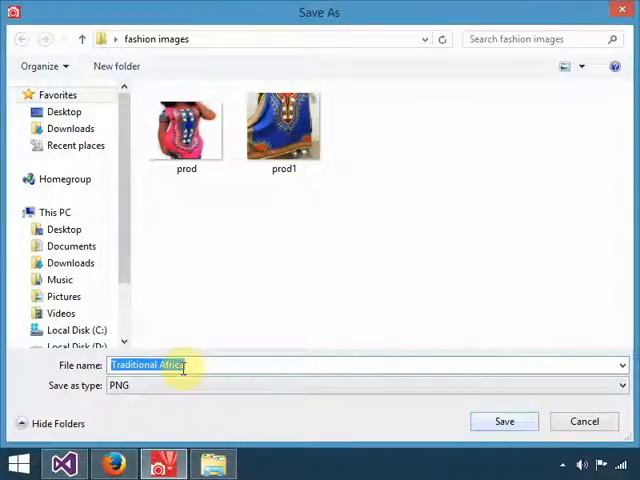
{"action": "type", "text": "p1"}
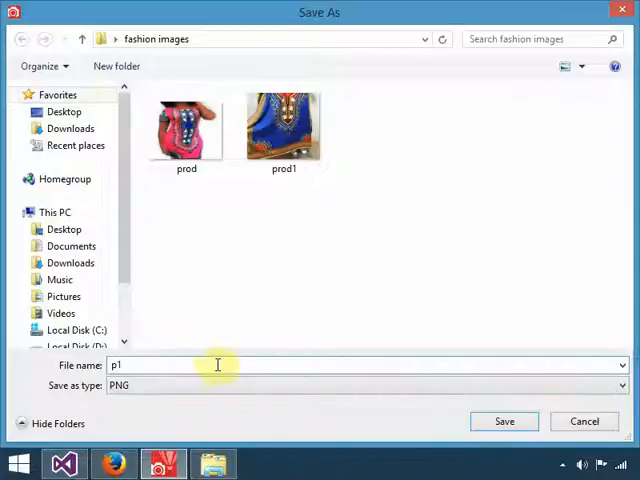
{"action": "left_click", "coordinate": [504, 420]}
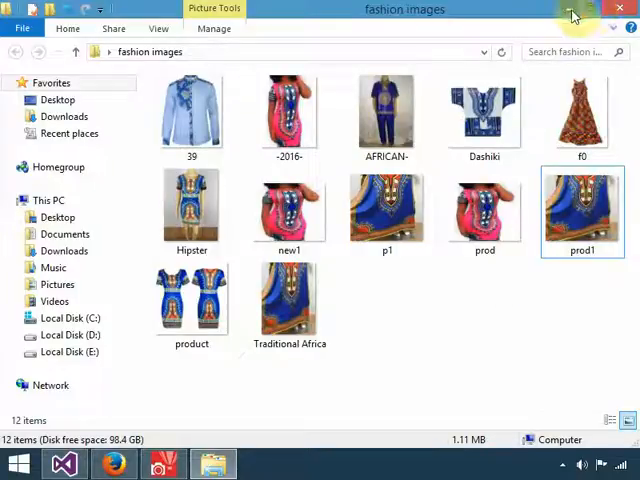
Confirm prod1 is a 180 × 165, 24.2 KB PNG, then return to the Visual Studio fashion project
{"action": "left_click", "coordinate": [582, 210]}
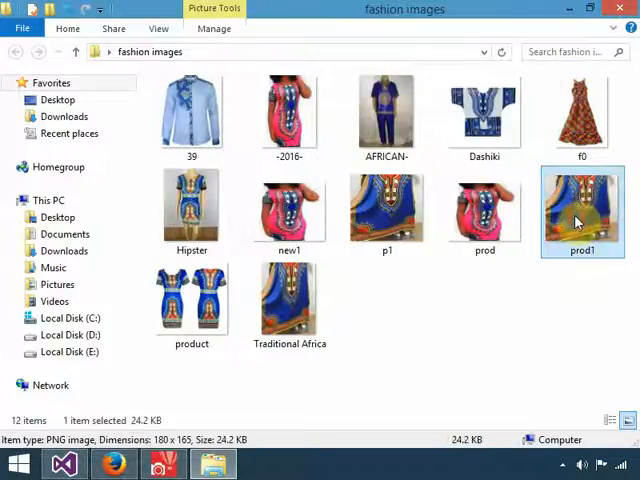
{"action": "mouse_move", "coordinate": [578, 210]}
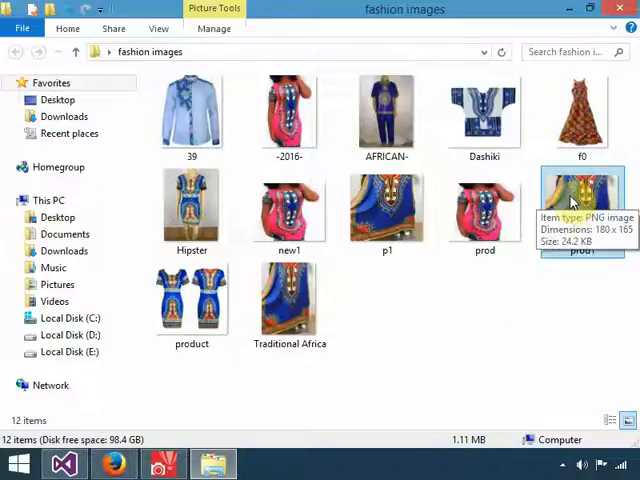
{"action": "right_click", "coordinate": [582, 208]}
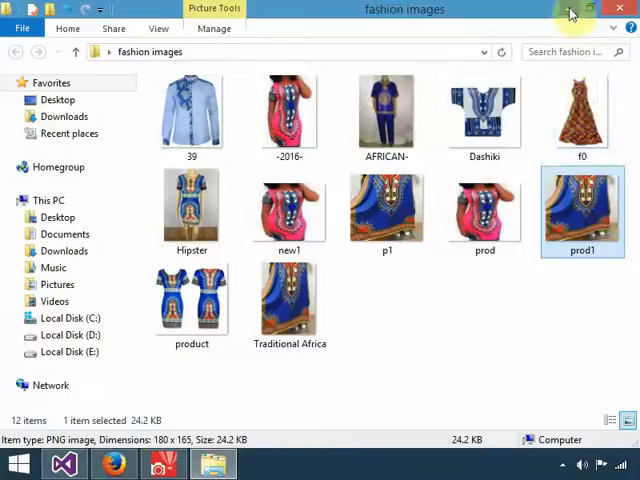
{"action": "left_click", "coordinate": [64, 464]}
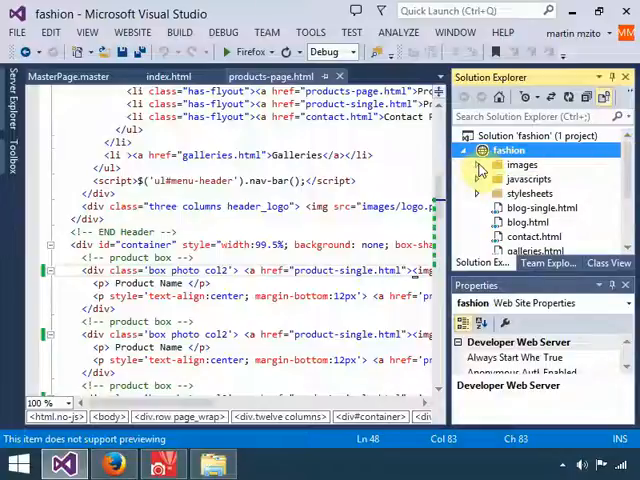
Add prod1.png as an existing item to the project's images folder via Solution Explorer
{"action": "scroll", "scroll_direction": "down", "scroll_amount": 3}
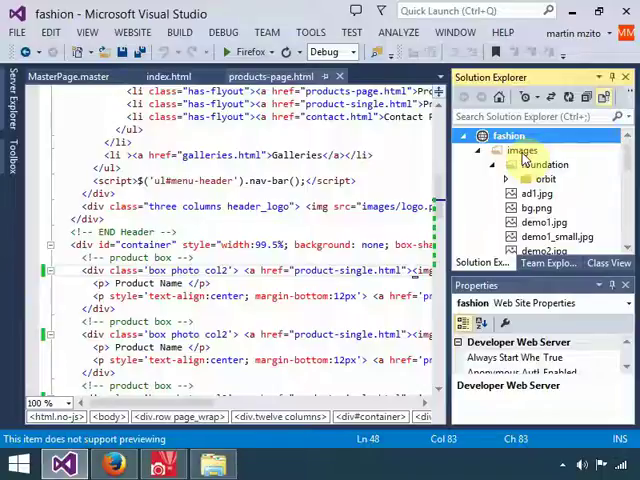
{"action": "right_click", "coordinate": [522, 150]}
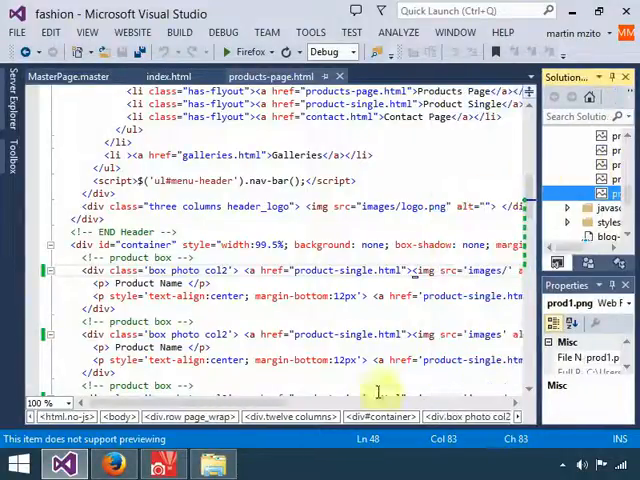
Point the first product box's img src to images/prod1.png in products-page.html and run the site
{"action": "scroll", "scroll_direction": "left", "scroll_amount": 3}
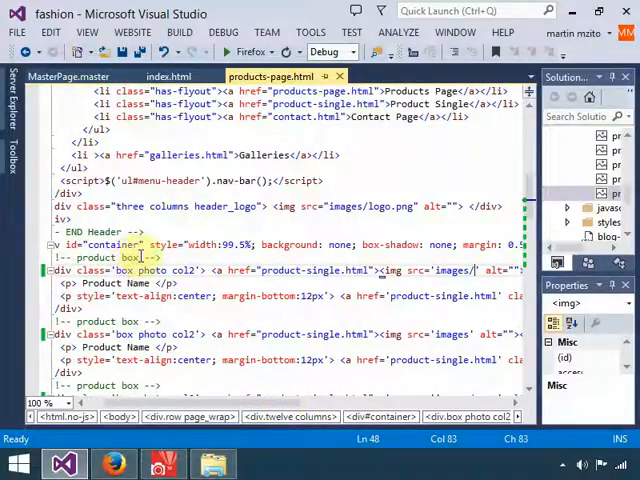
{"action": "left_click", "coordinate": [114, 464]}
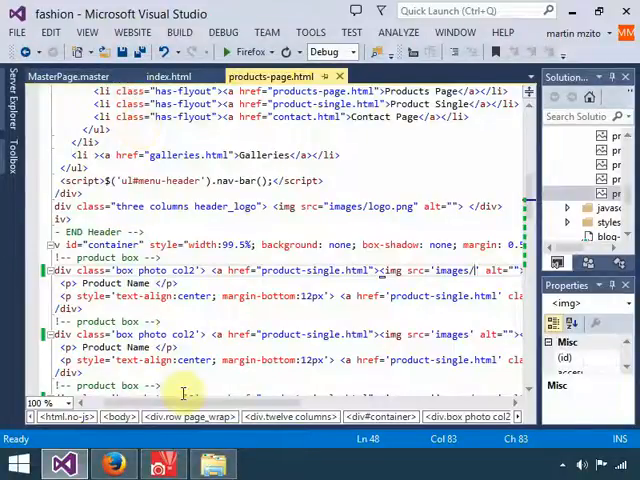
{"action": "mouse_move", "coordinate": [528, 192]}
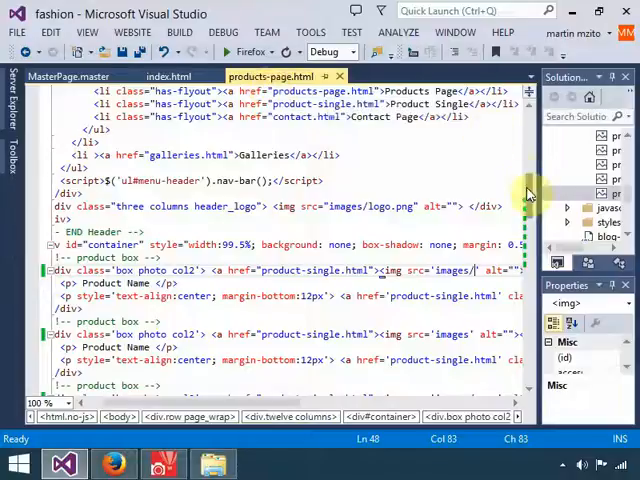
{"action": "scroll", "scroll_direction": "down", "scroll_amount": 3}
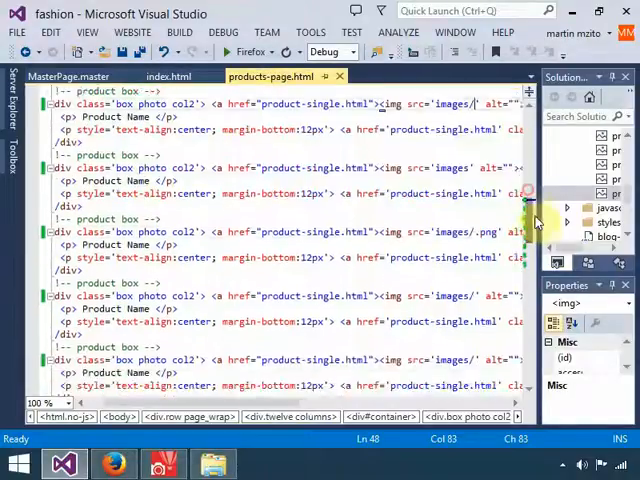
{"action": "scroll", "scroll_direction": "up", "scroll_amount": 3}
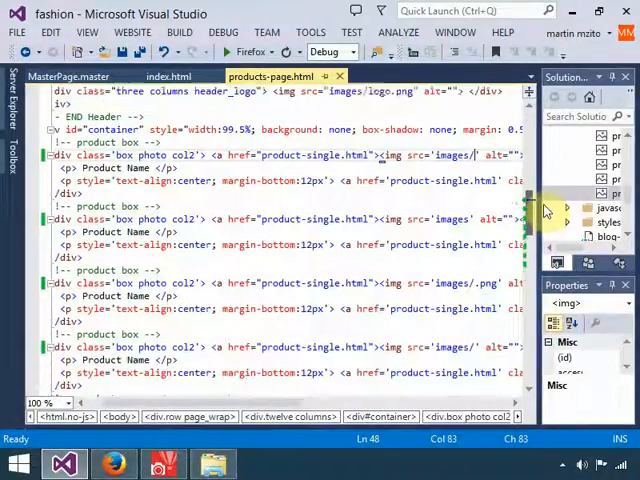
{"action": "scroll", "scroll_direction": "up", "scroll_amount": 3}
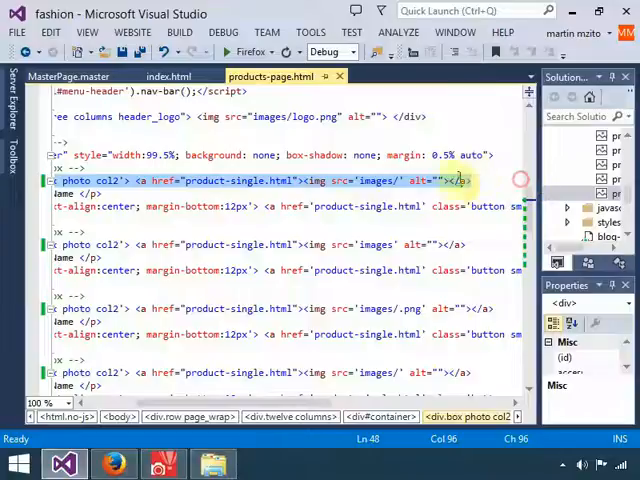
{"action": "left_click", "coordinate": [430, 180]}
{"action": "type", "text": "prod1"}
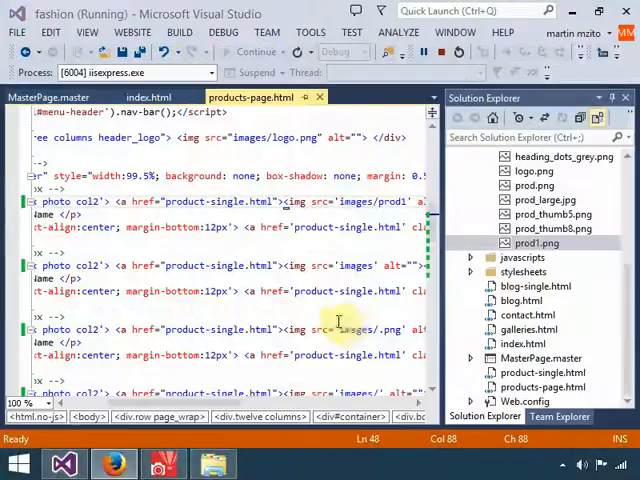
Reload the products page in Firefox repeatedly; the first product box still shows no image
{"action": "left_click", "coordinate": [112, 464]}
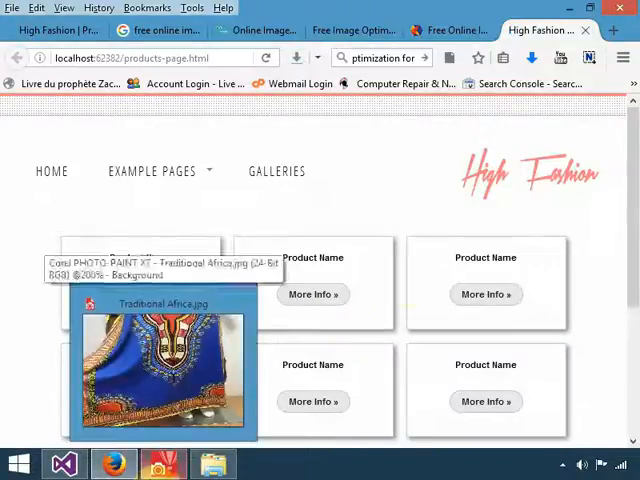
{"action": "left_click", "coordinate": [268, 56]}
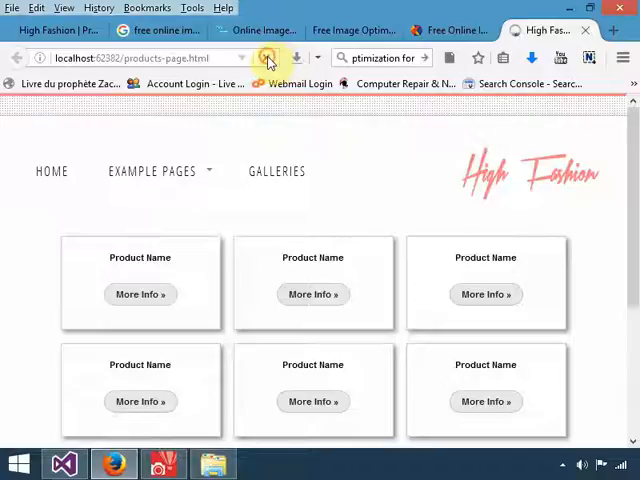
{"action": "left_click", "coordinate": [64, 464]}
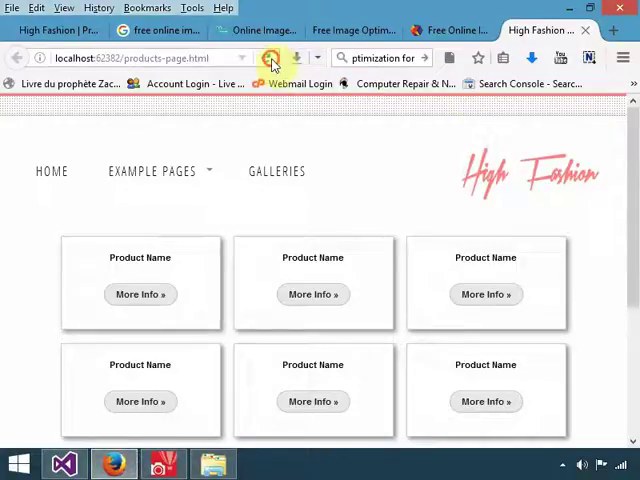
{"action": "left_click", "coordinate": [64, 464]}
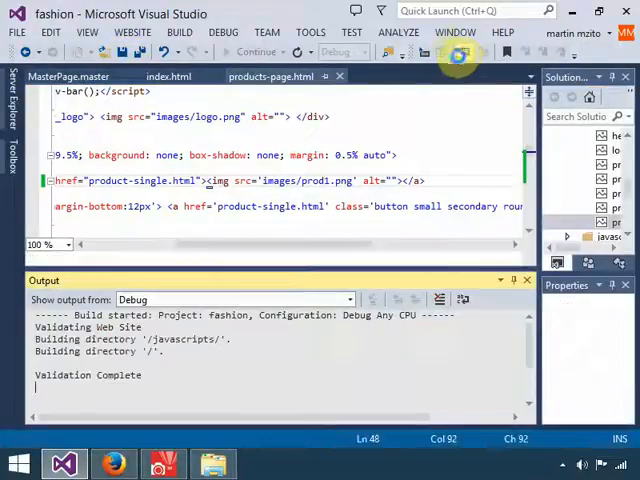
Refresh the linked browser so the Traditional Africa shirt image appears in the first product box
{"action": "left_click", "coordinate": [112, 464]}
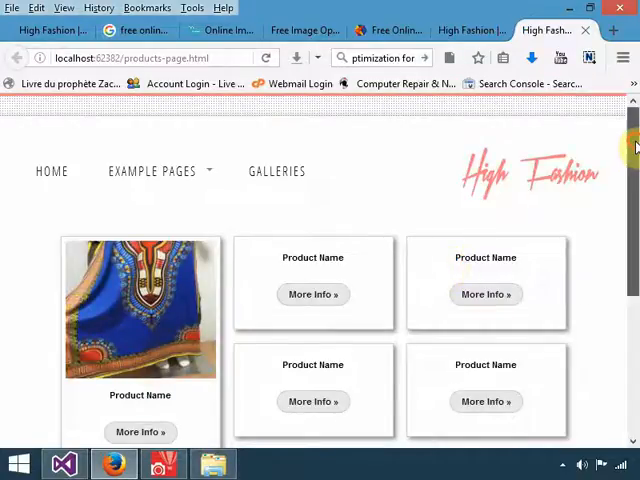
{"action": "scroll", "scroll_direction": "down", "scroll_amount": 3}
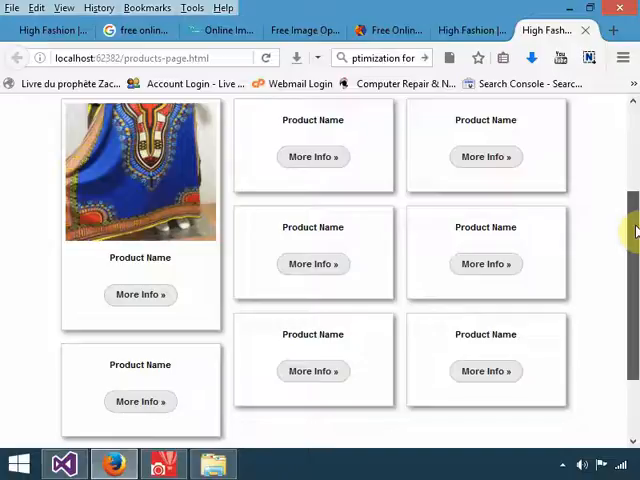
{"action": "scroll", "scroll_direction": "up", "scroll_amount": 3}
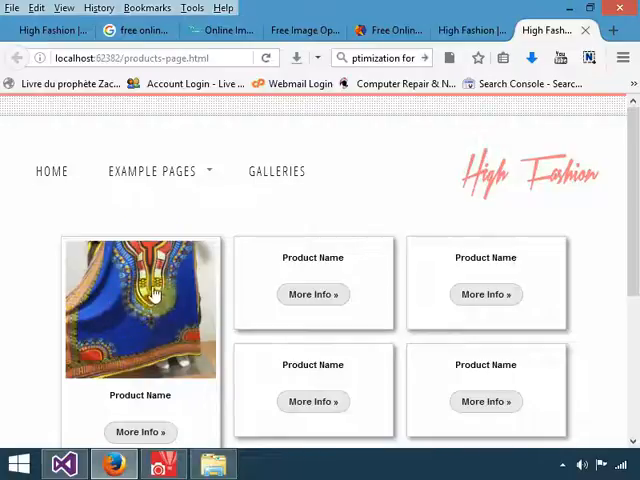
{"action": "scroll", "scroll_direction": "down", "scroll_amount": 3}
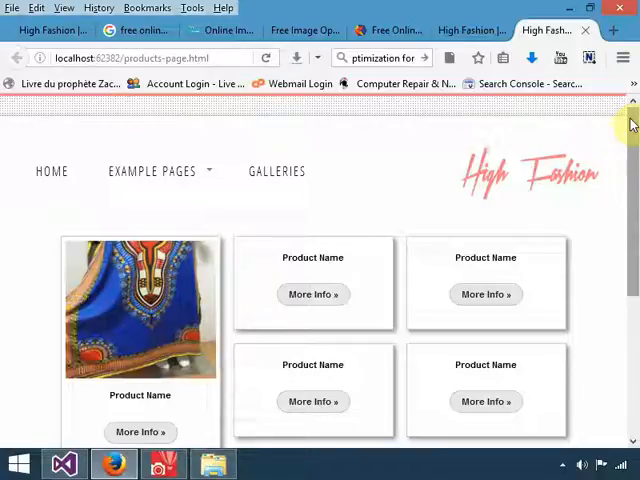
{"action": "scroll", "scroll_direction": "down", "scroll_amount": 3}
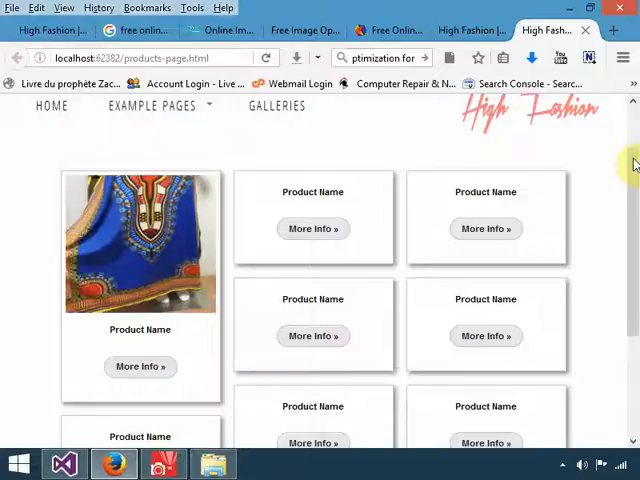
{"action": "scroll", "scroll_direction": "up", "scroll_amount": 3}
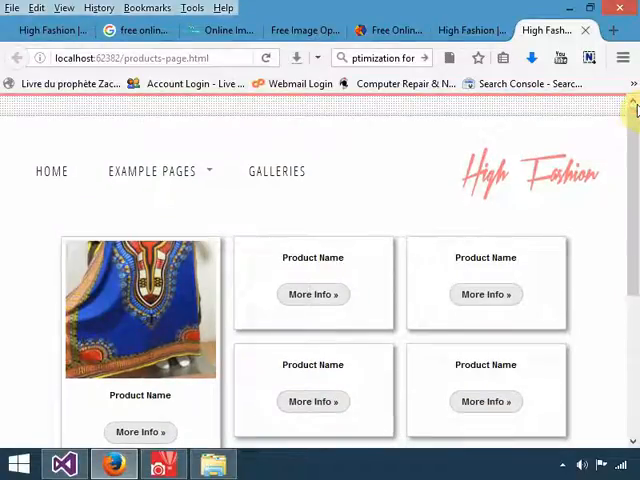